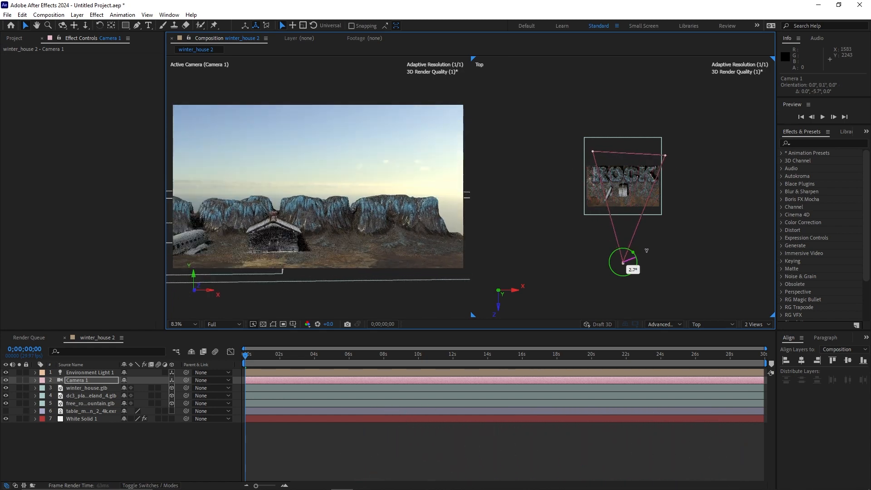
- Orbit the camera around the log house, plane and mountains, then close the composition
drag(634, 270, 622, 265)
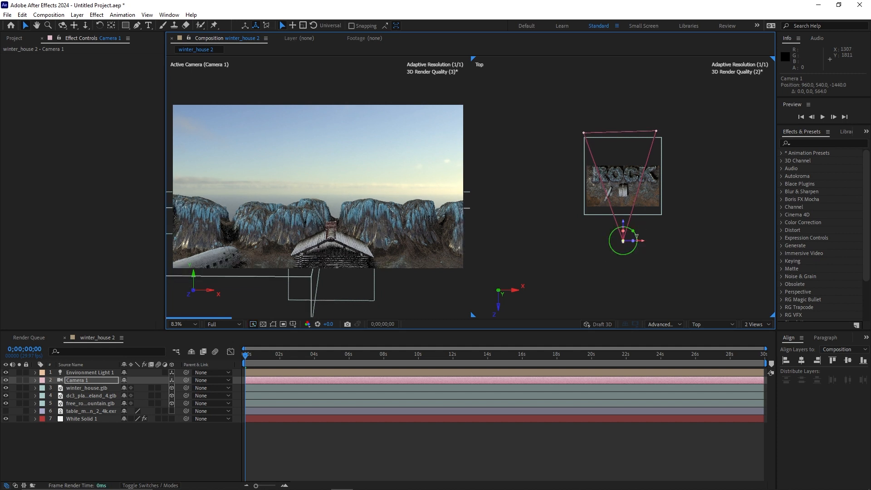
drag(633, 234, 638, 239)
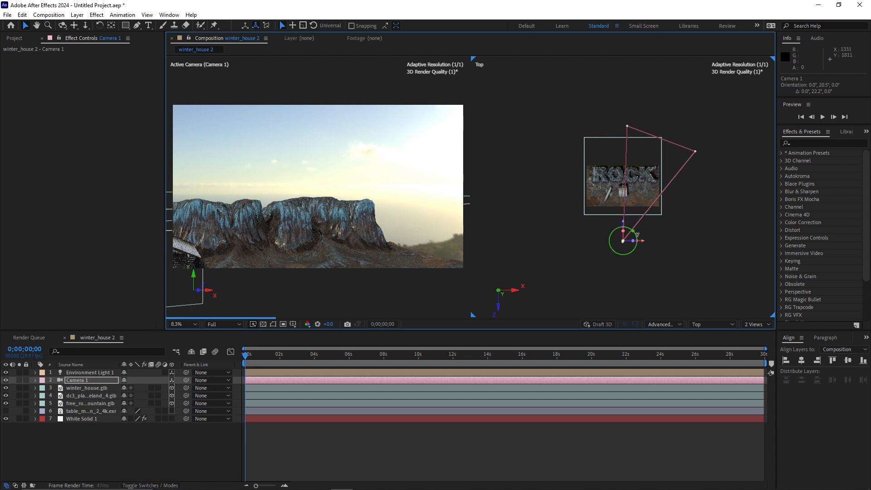
drag(628, 232, 638, 240)
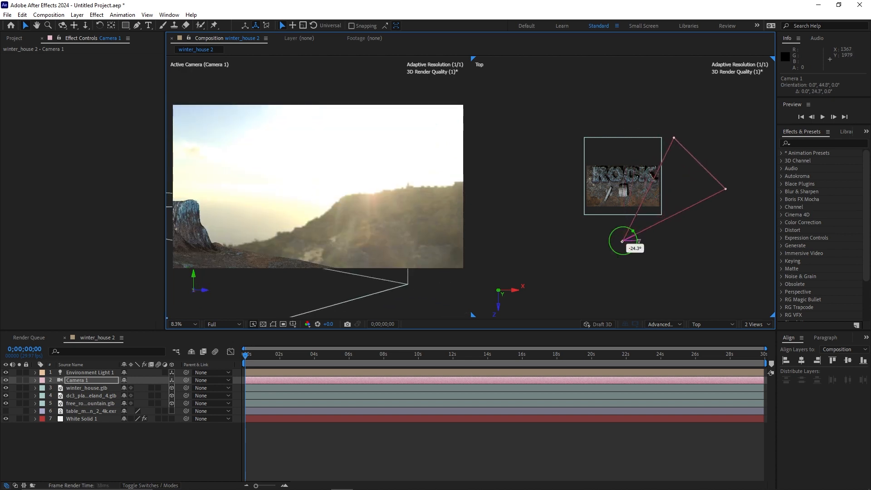
drag(635, 239, 635, 248)
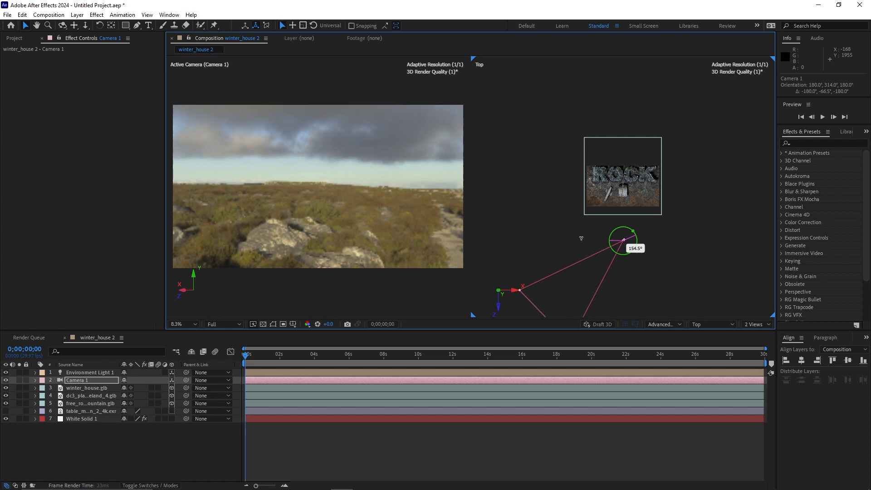
drag(634, 231, 622, 247)
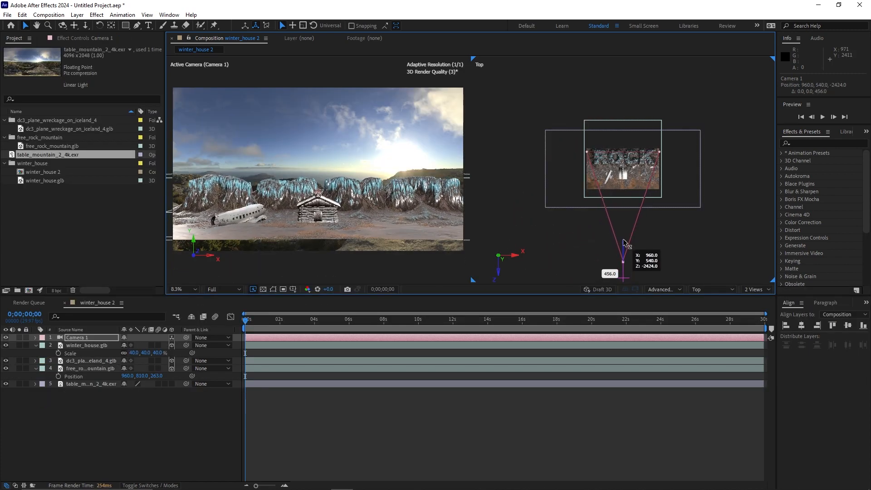
drag(623, 243, 624, 262)
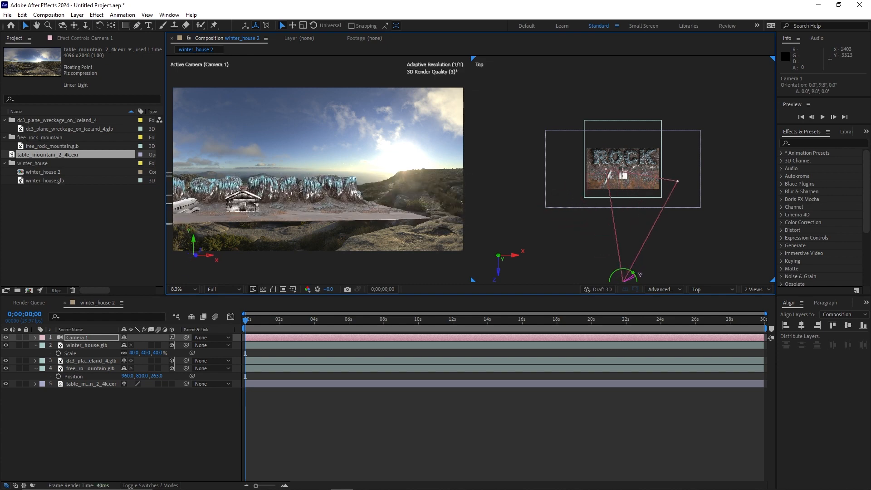
click(8, 15)
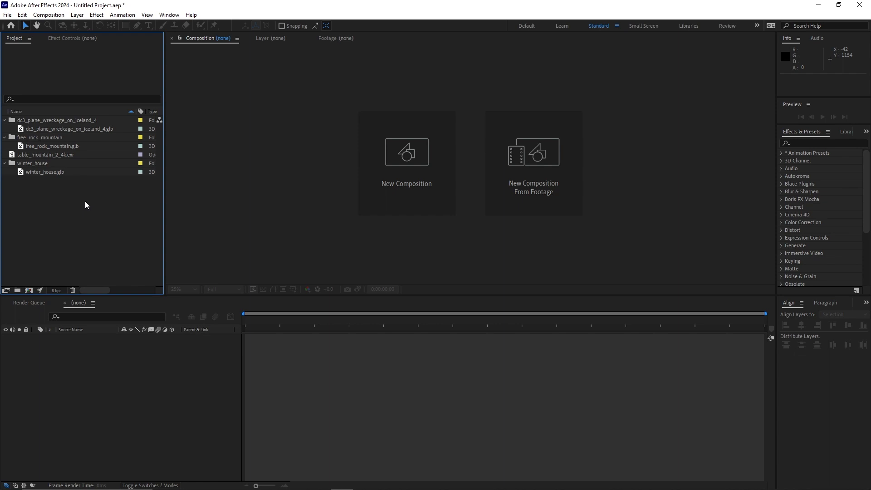
mouse_move(42, 182)
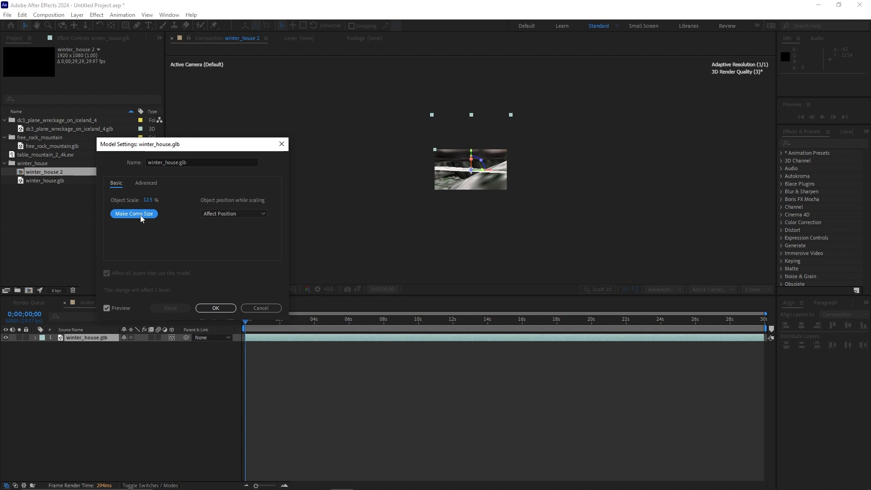
- Fit winter_house.glb to comp size, add free_rock_mountain.glb at 200% scale, Position Y 81
click(215, 308)
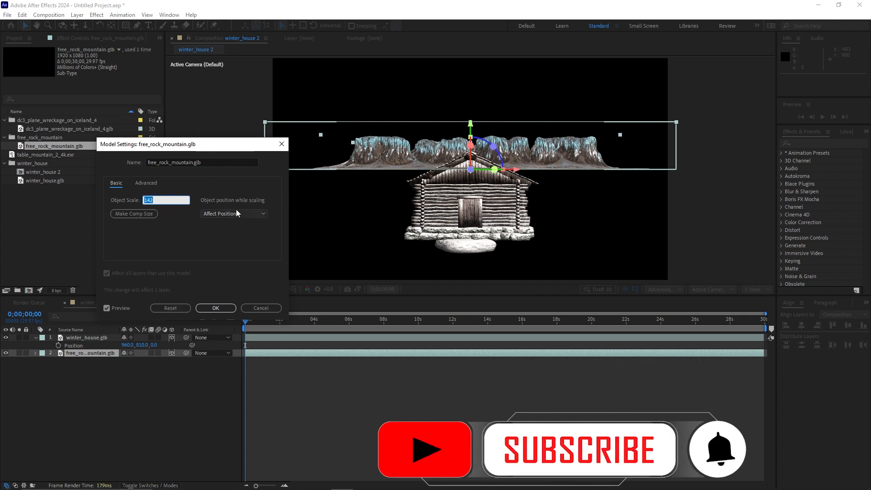
text(200)
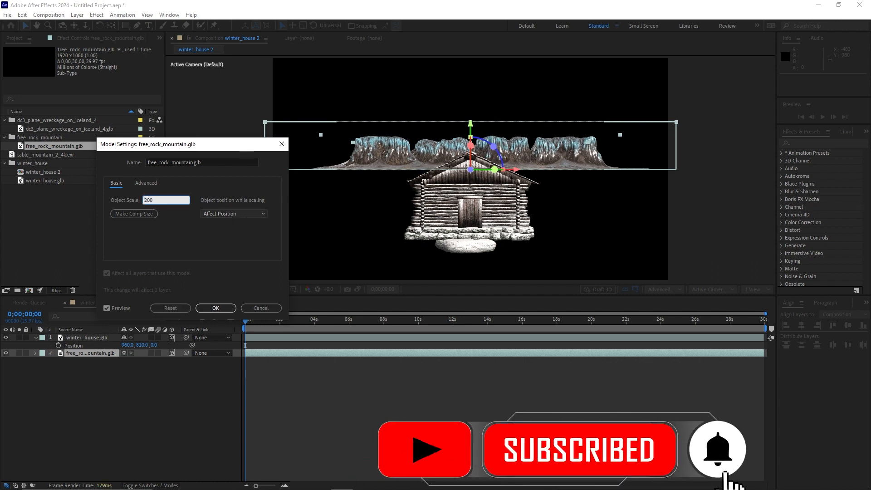
click(215, 307)
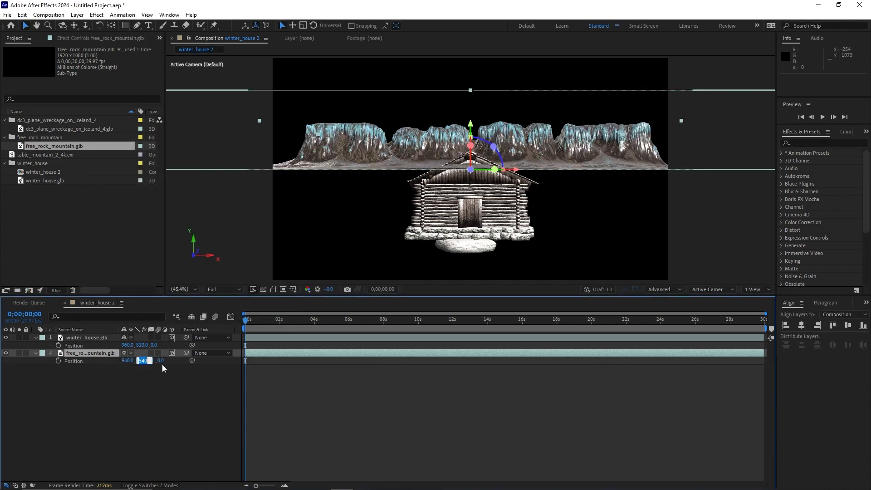
text(810.0)
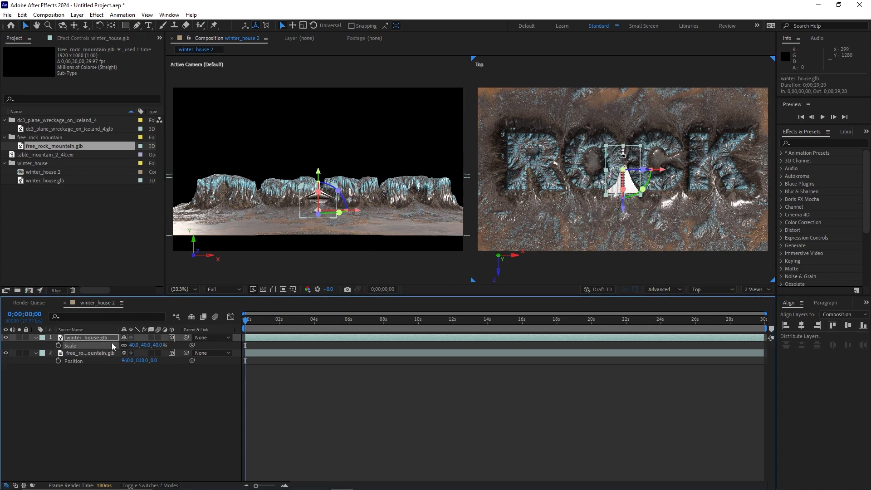
- Shrink the log house to 40% and push the mountain back to Z 263
click(90, 353)
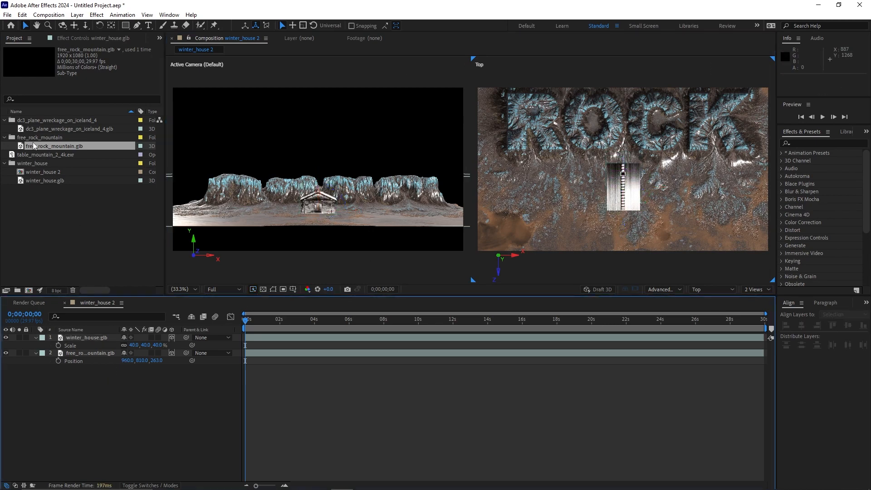
- Add dc3_plane_wreckage.glb fitted to comp size and move it beside the log house
click(77, 128)
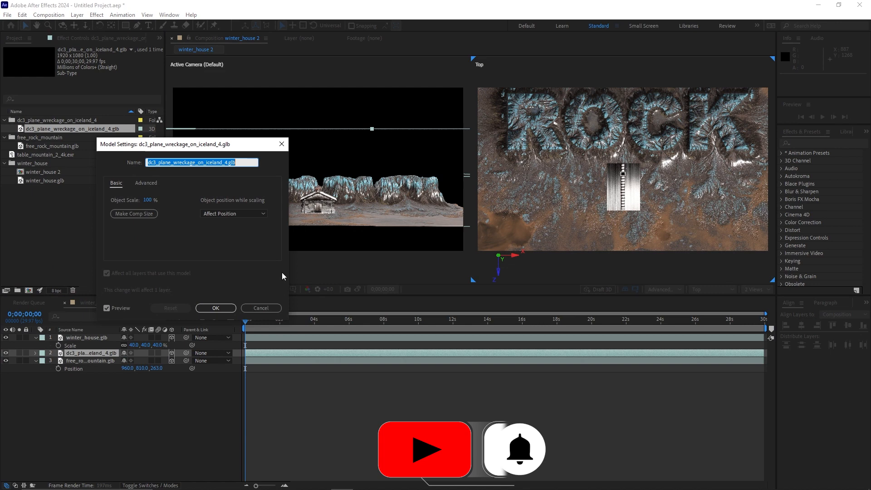
click(133, 213)
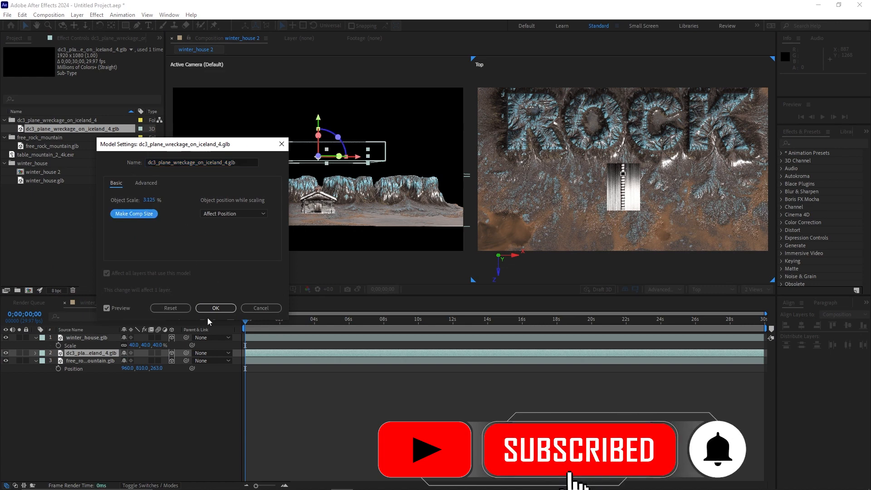
click(215, 308)
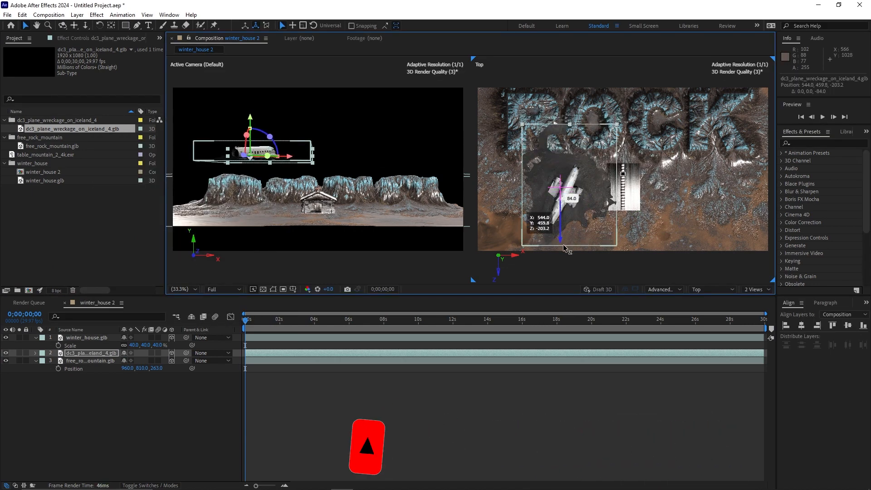
drag(565, 247, 565, 251)
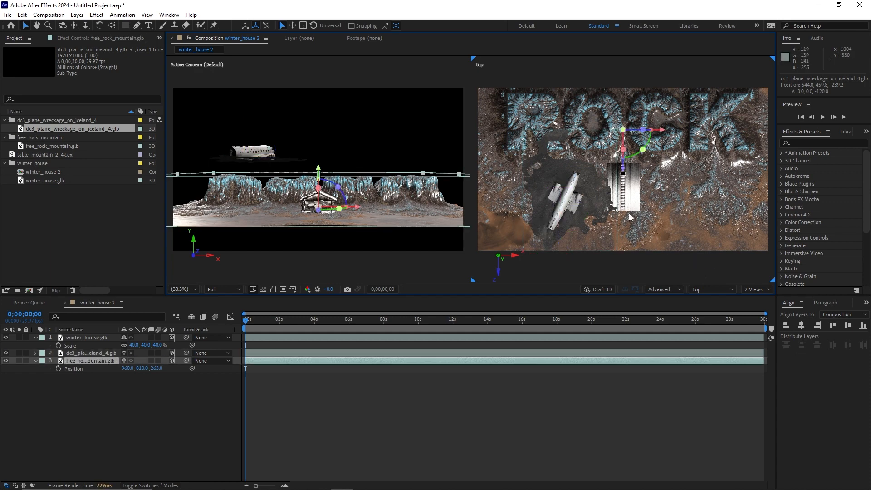
click(711, 289)
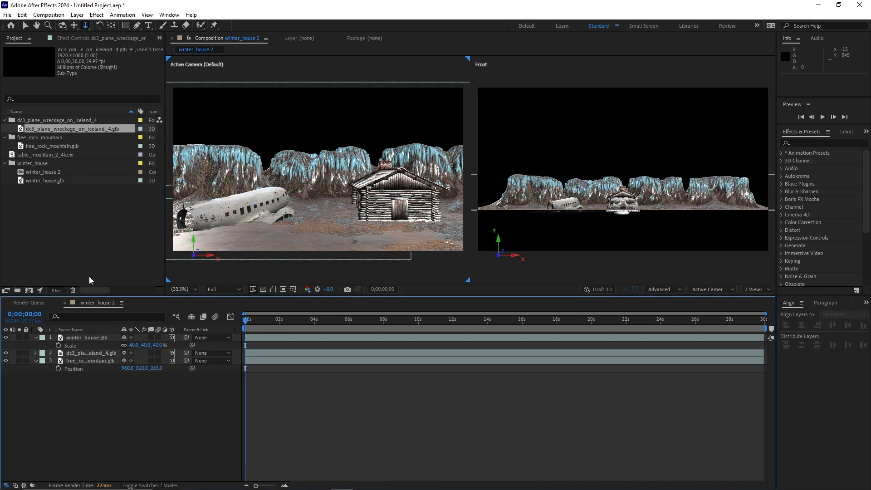
mouse_move(150, 394)
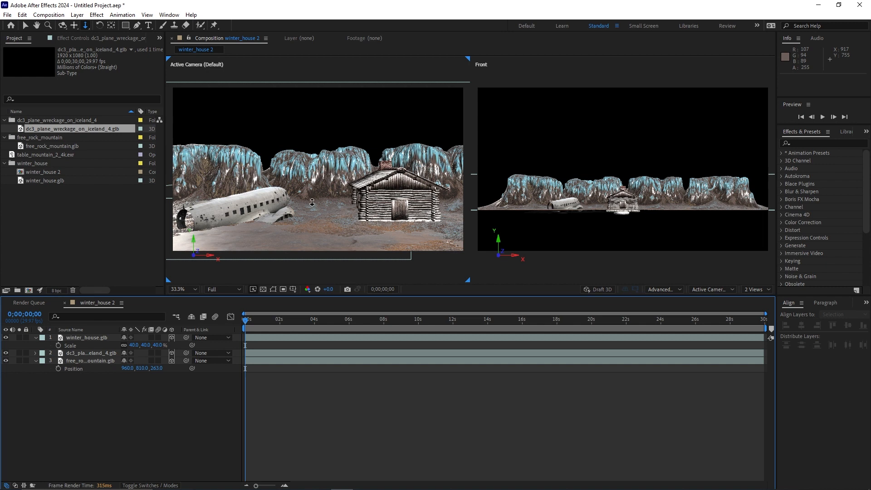
mouse_move(54, 157)
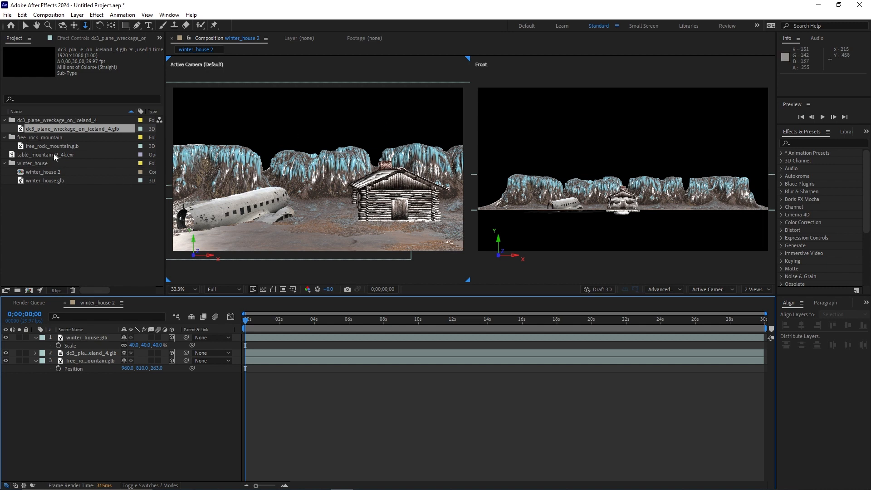
- Add table_mountain_2_4k.exr to the timeline as a fourth layer
click(53, 155)
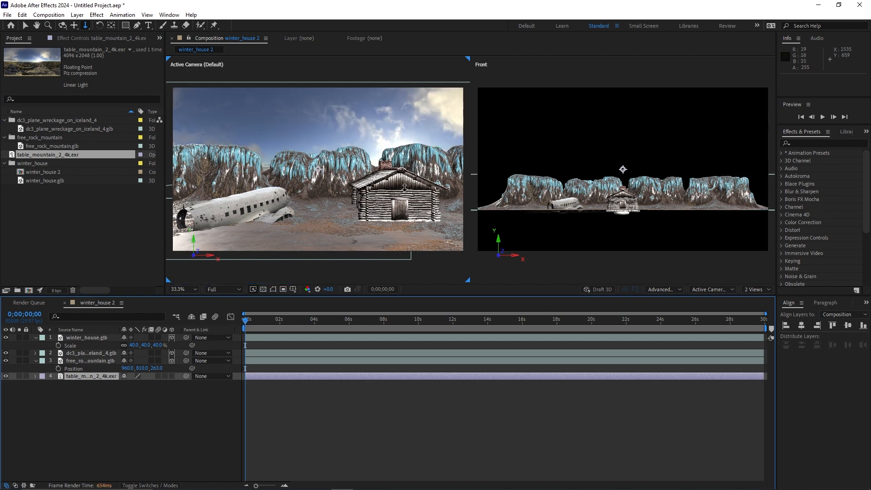
mouse_move(391, 186)
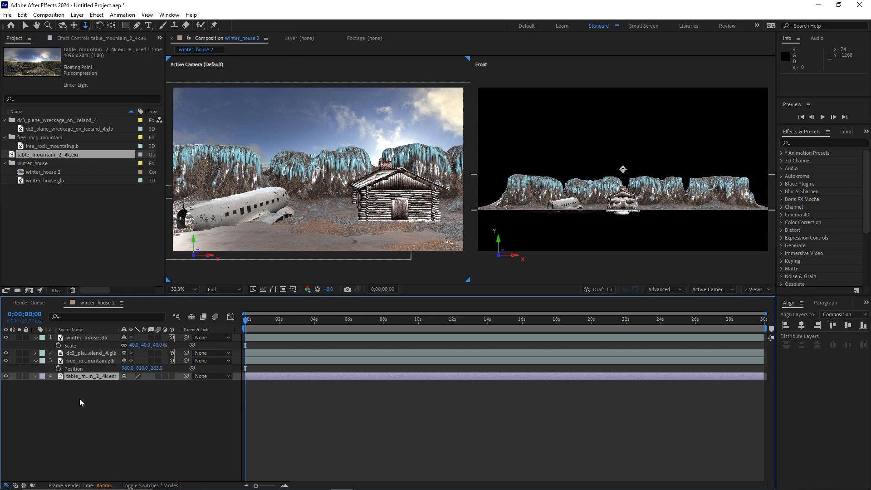
- Add Camera 1 to the composition with default camera settings
right_click(81, 397)
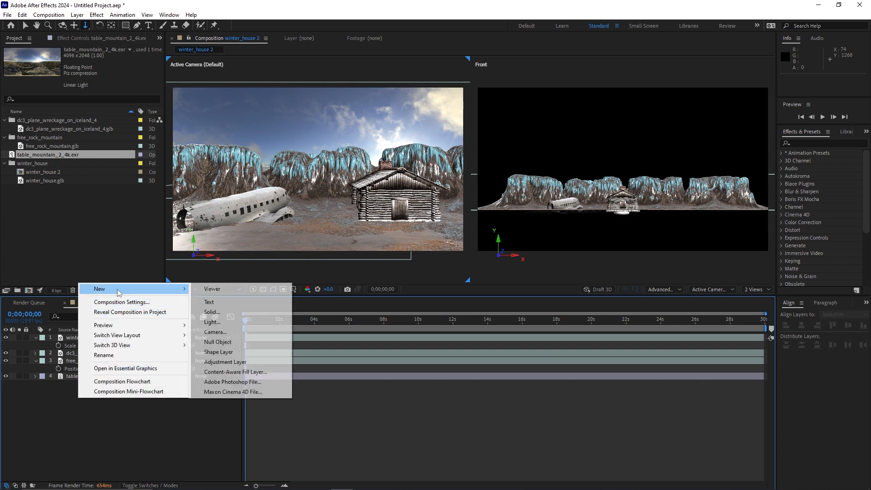
mouse_move(215, 331)
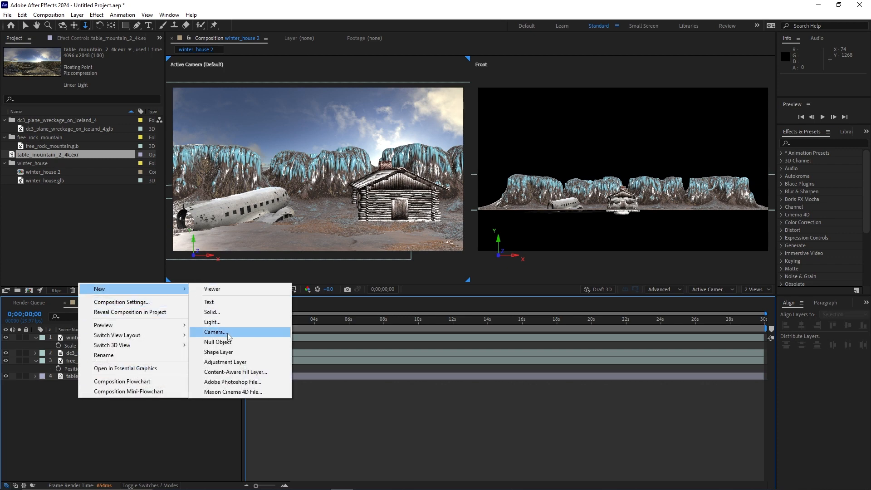
click(214, 332)
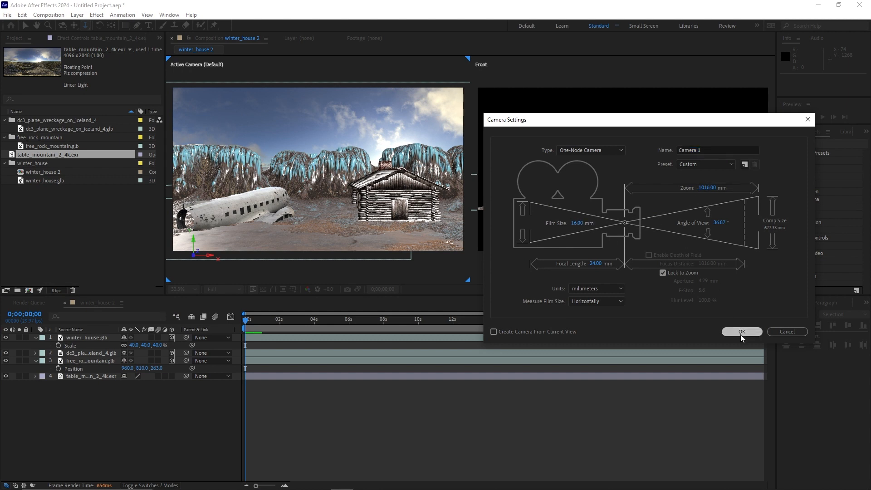
click(741, 332)
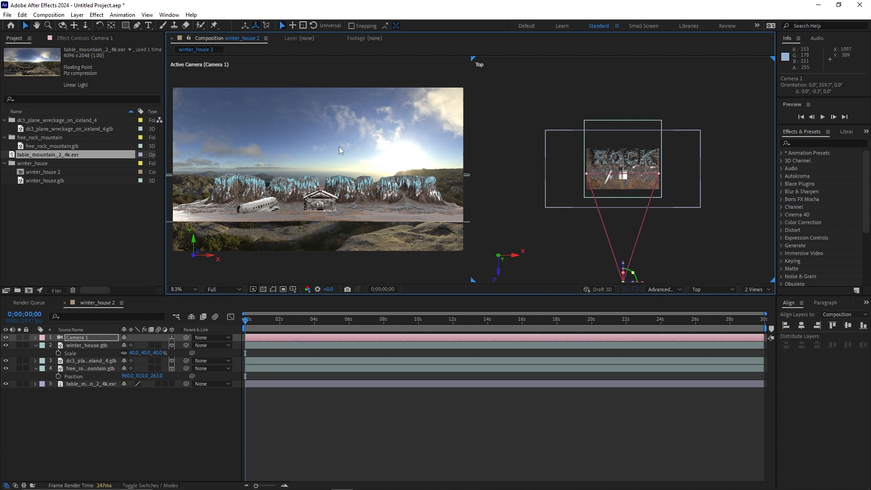
mouse_move(710, 299)
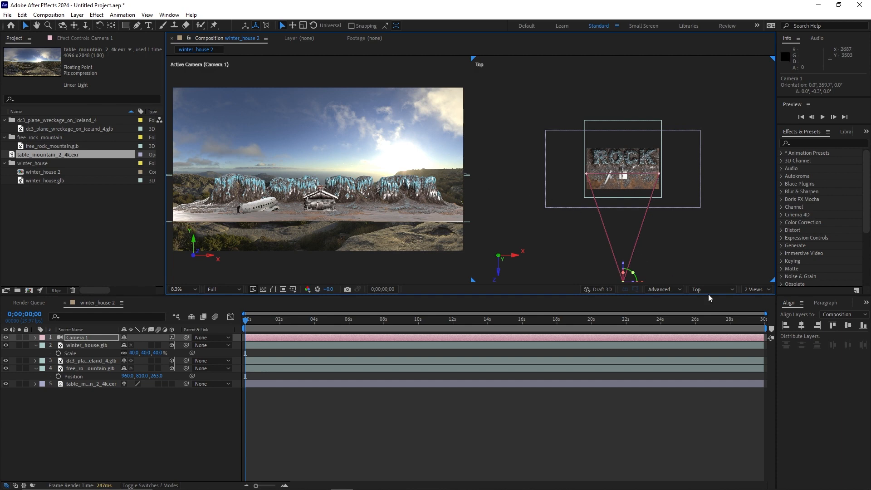
mouse_move(626, 268)
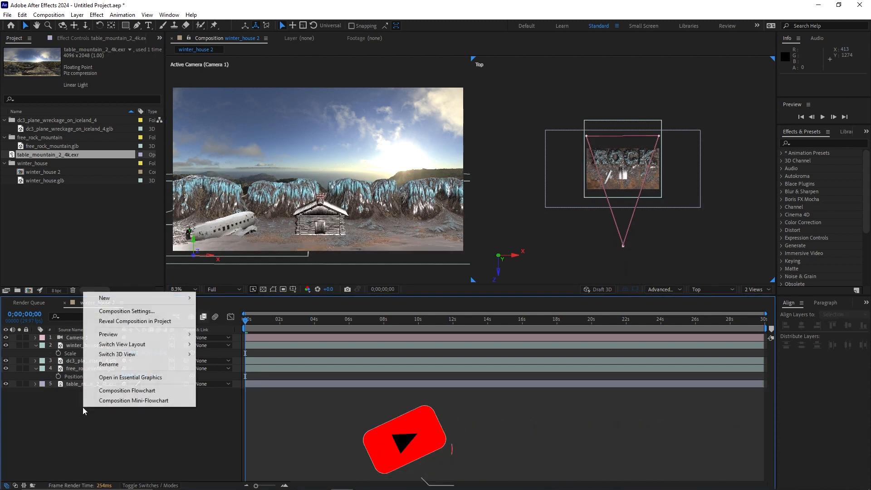
- Add Environment Light 1 casting shadows at 100% shadow darkness
click(105, 298)
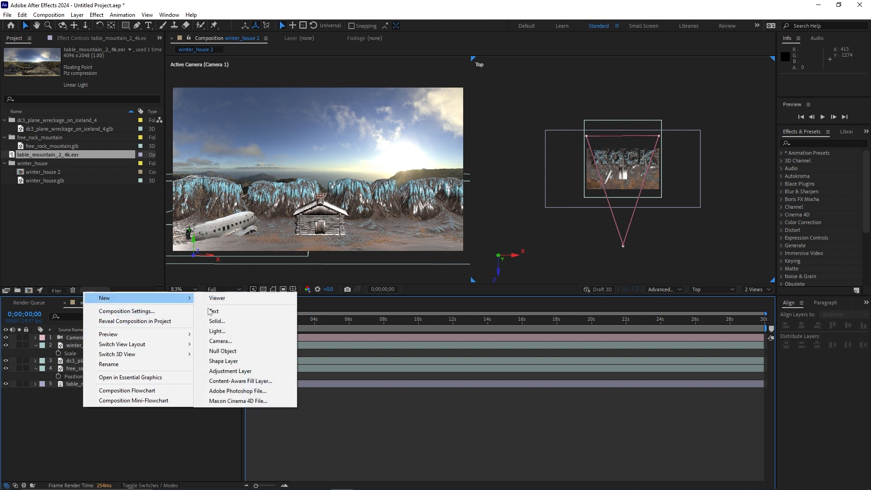
click(217, 330)
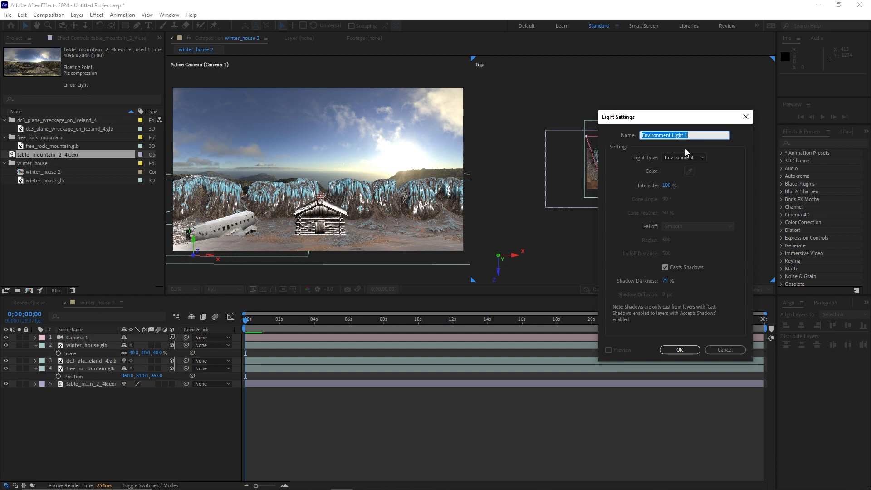
click(684, 158)
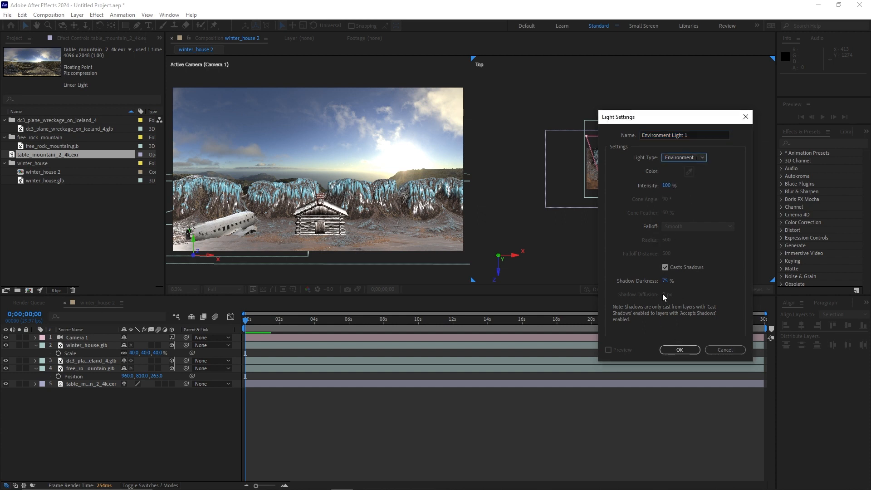
text(100)
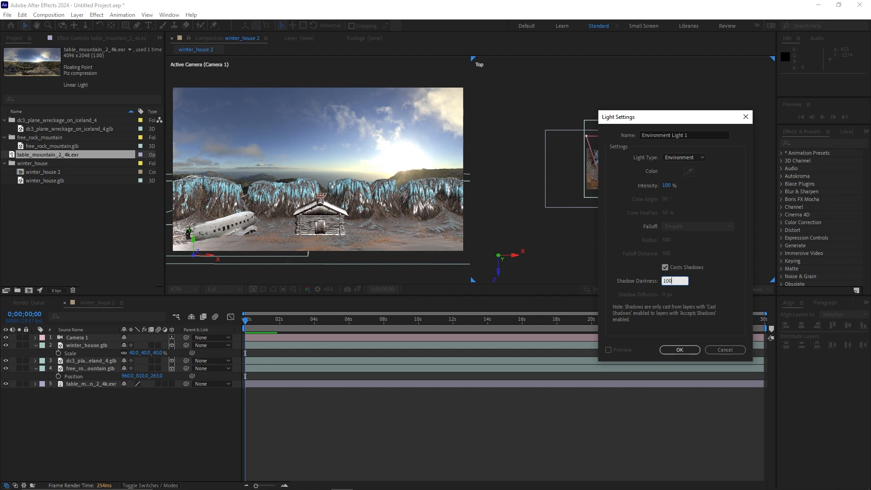
click(678, 349)
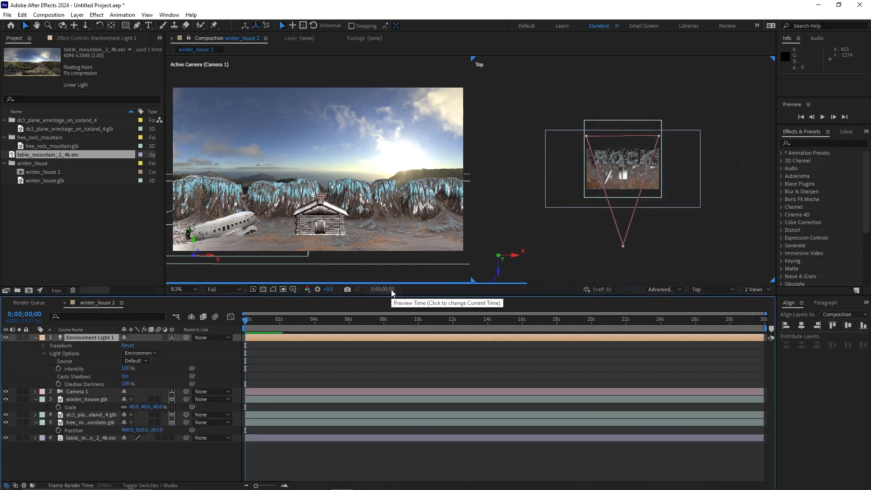
- Set the light's Source to table_mountain_2_4k.exr and its Intensity to 135%
click(136, 361)
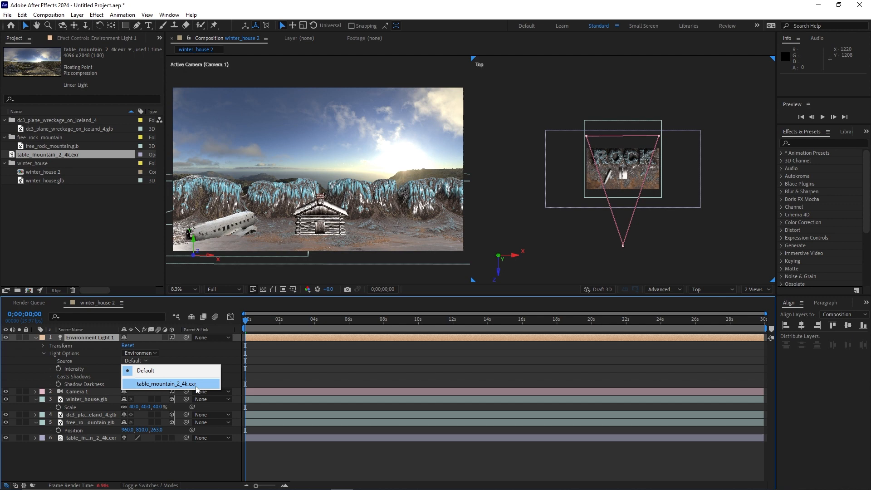
click(166, 384)
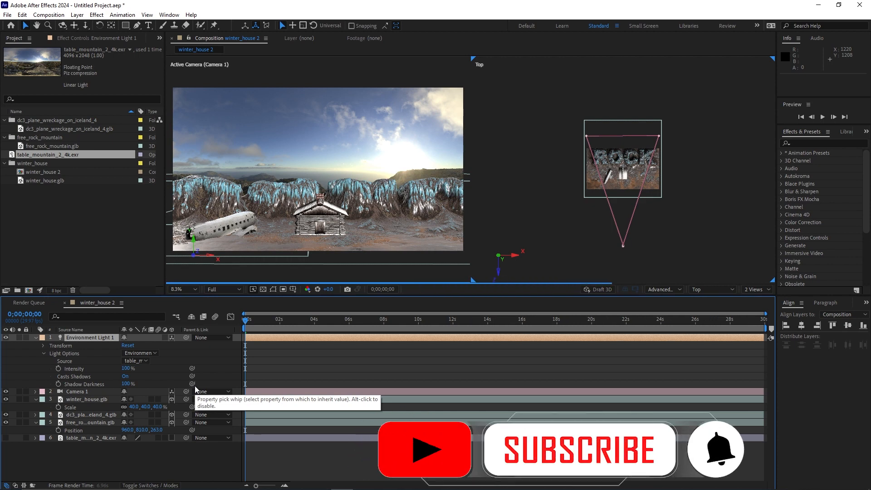
click(579, 450)
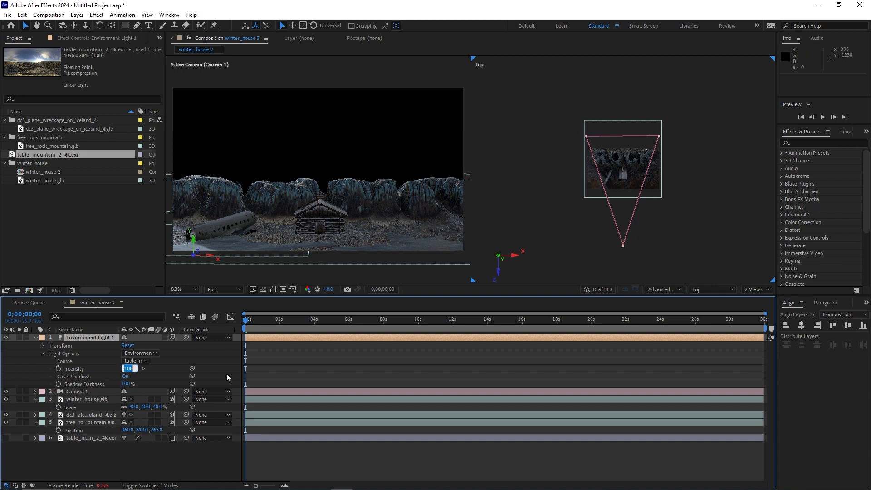
text(135)
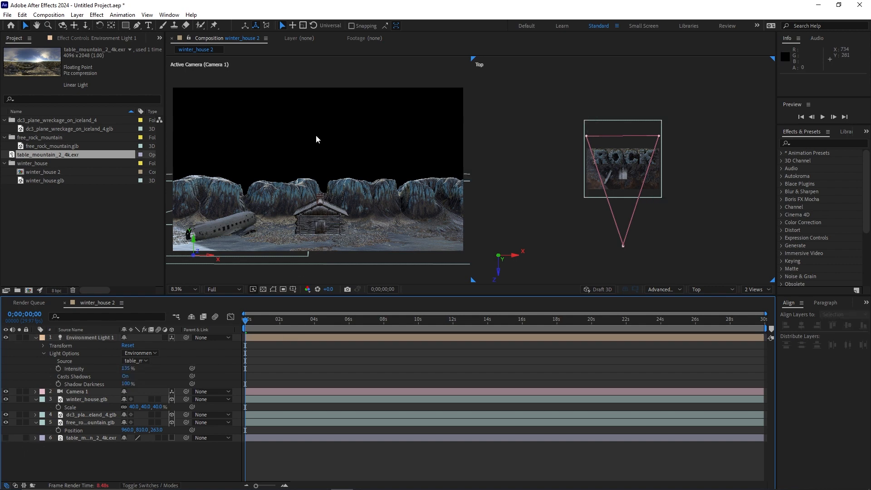
mouse_move(329, 156)
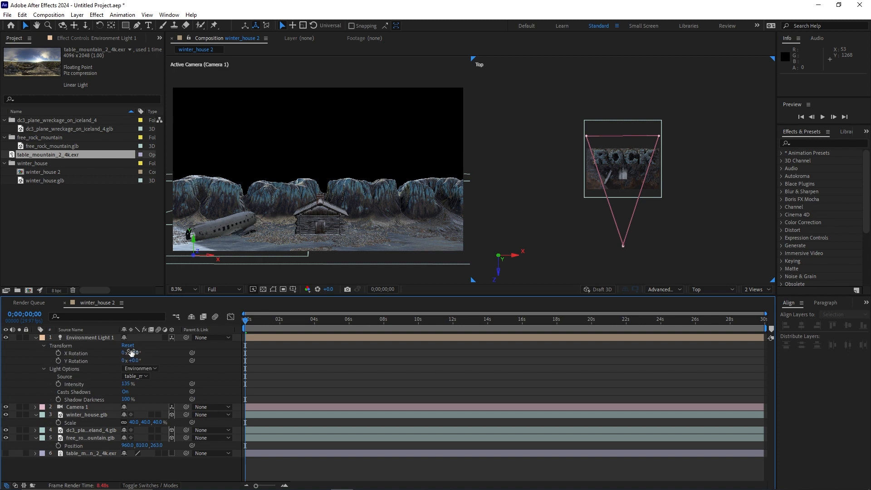
- Rotate the environment light to 80° on X and 76° on Y
drag(130, 354, 145, 354)
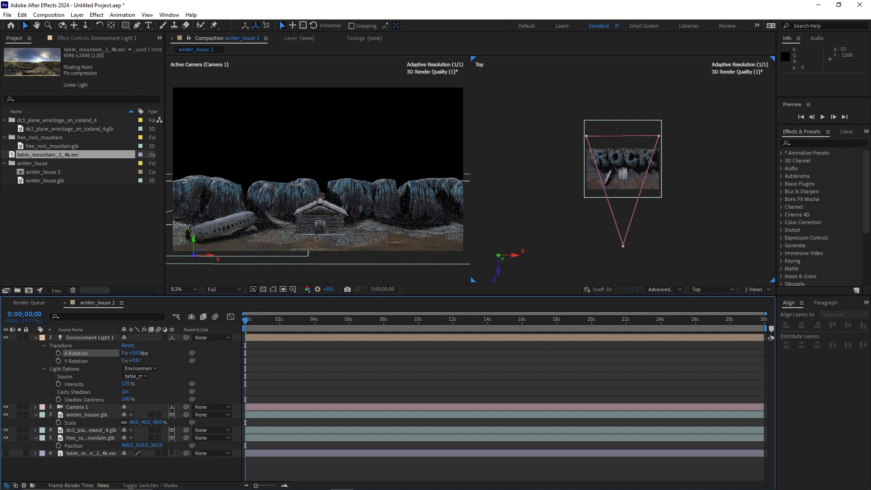
drag(131, 353, 139, 353)
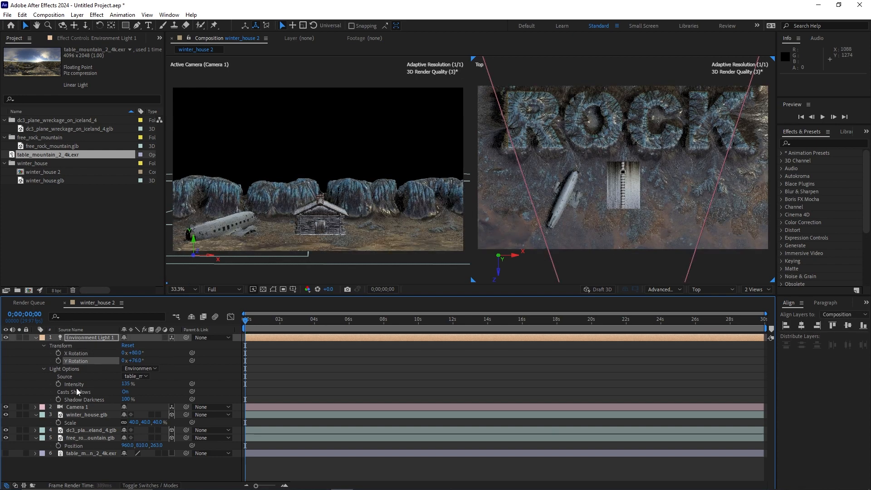
click(87, 415)
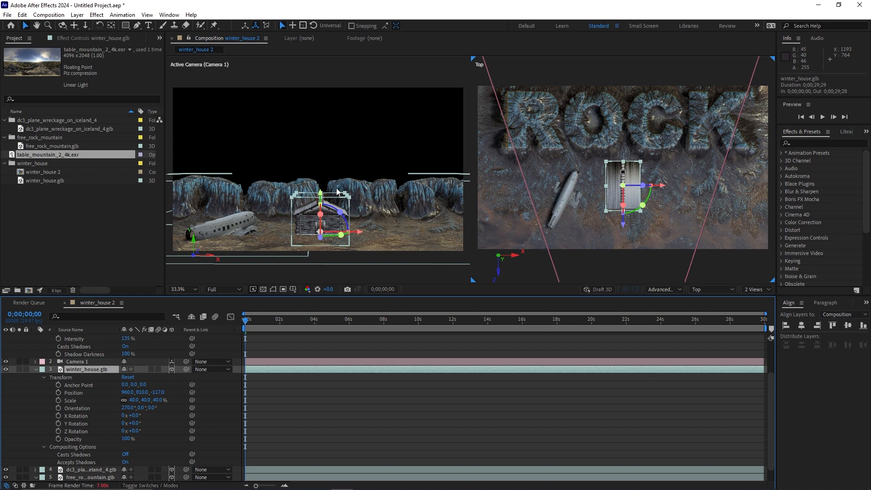
mouse_move(121, 455)
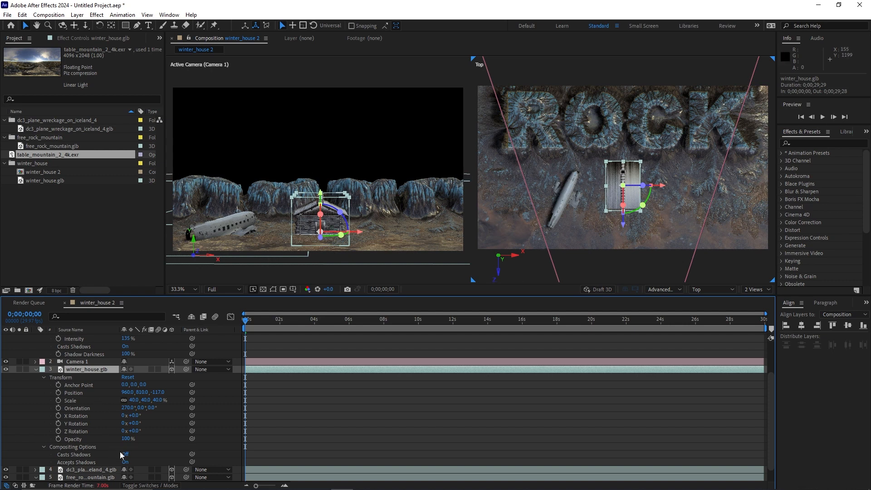
mouse_move(327, 228)
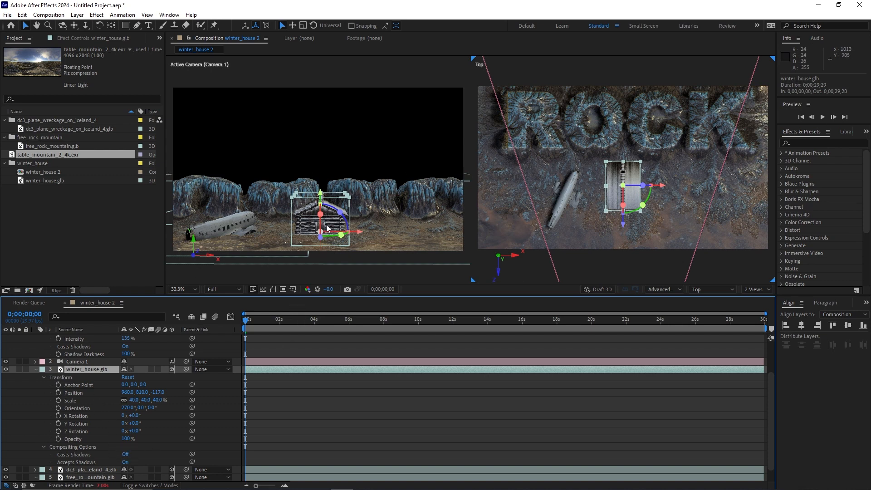
mouse_move(140, 419)
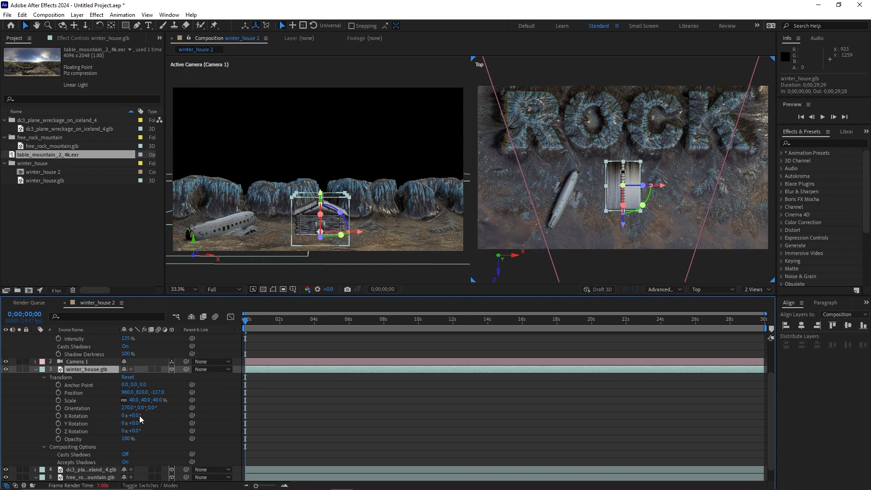
click(124, 453)
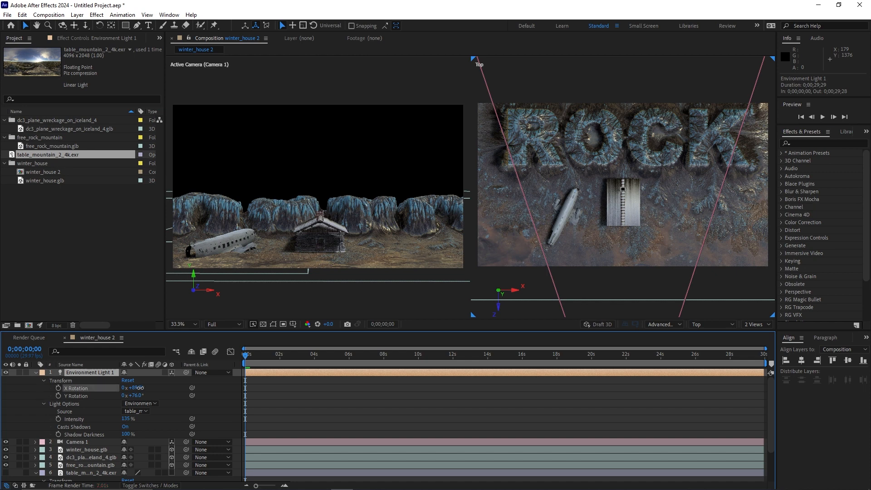
- Scrub the environment light's X Rotation until it settles around 93°
drag(128, 388, 136, 388)
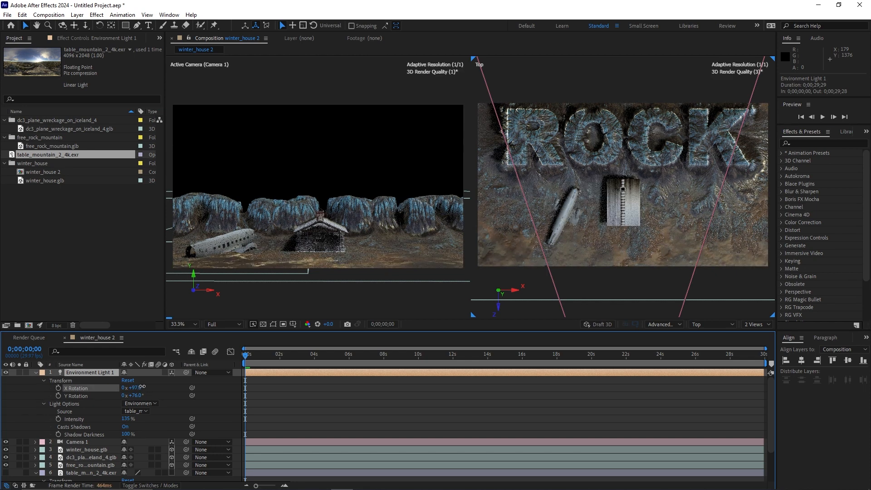
drag(136, 388, 128, 388)
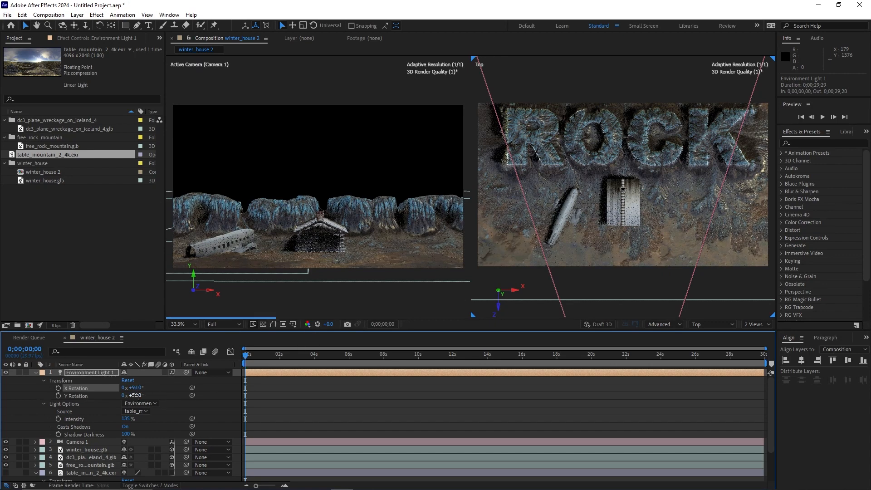
drag(136, 394, 150, 395)
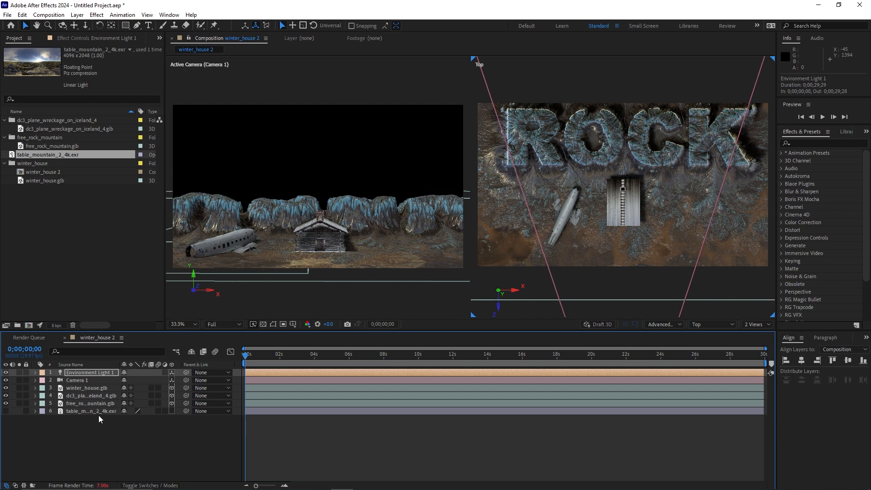
click(91, 410)
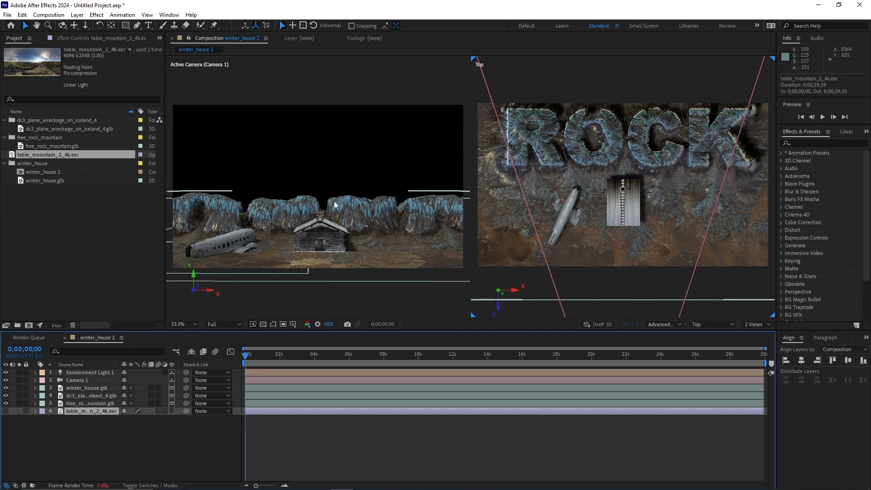
mouse_move(335, 226)
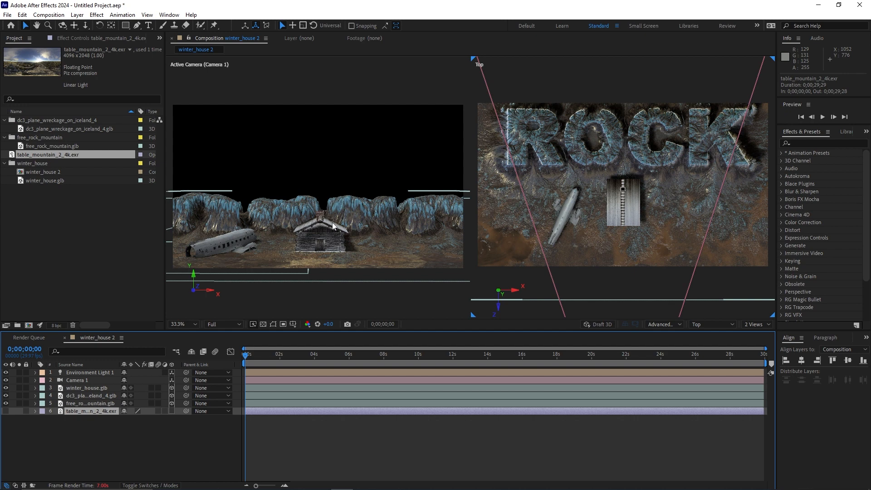
mouse_move(296, 201)
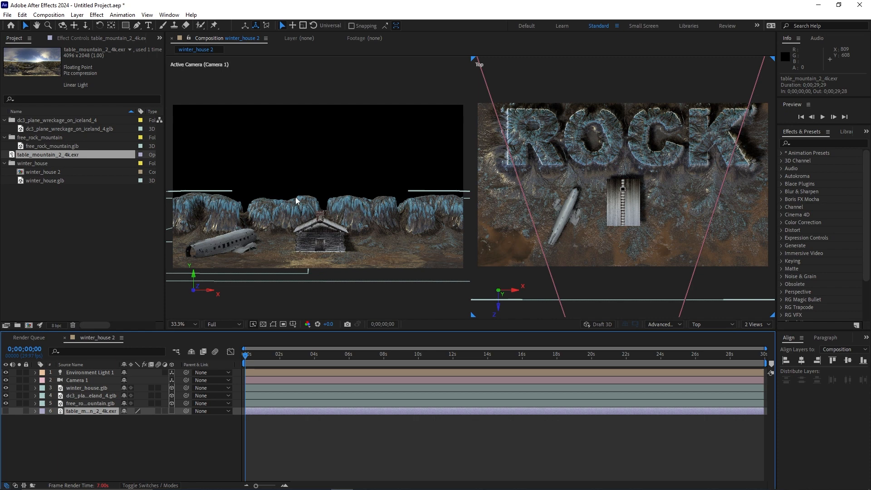
mouse_move(378, 274)
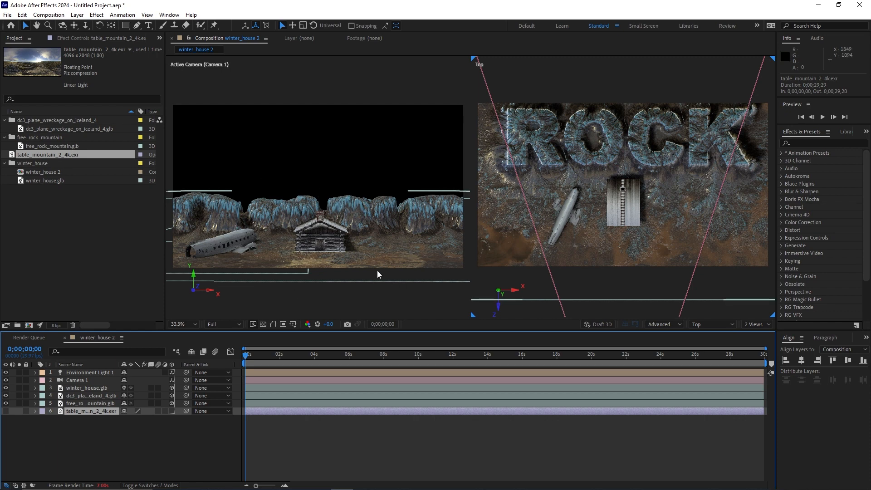
mouse_move(326, 152)
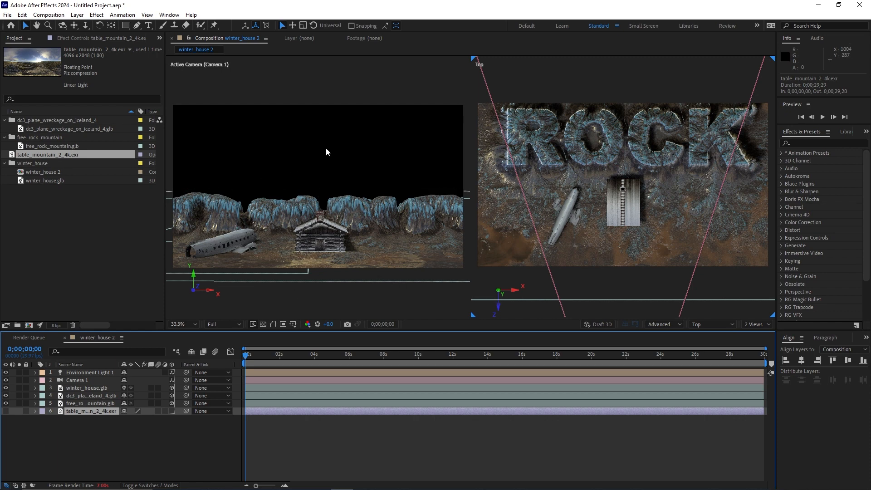
mouse_move(426, 178)
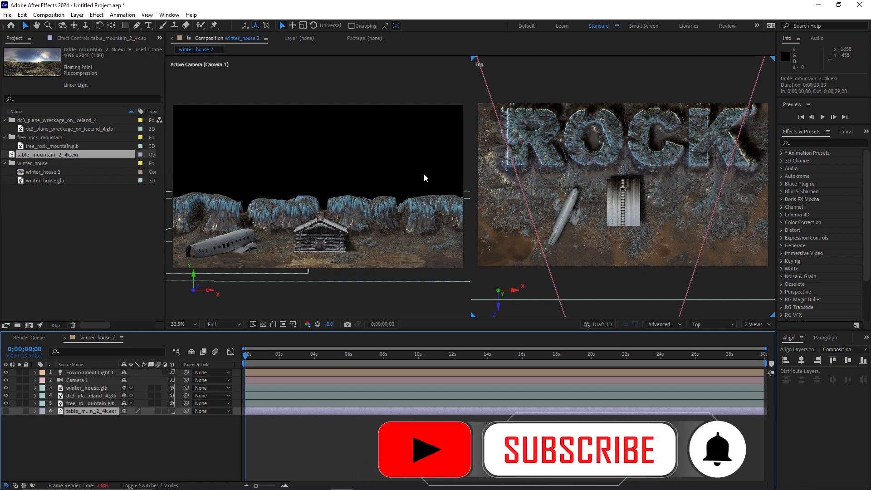
click(580, 449)
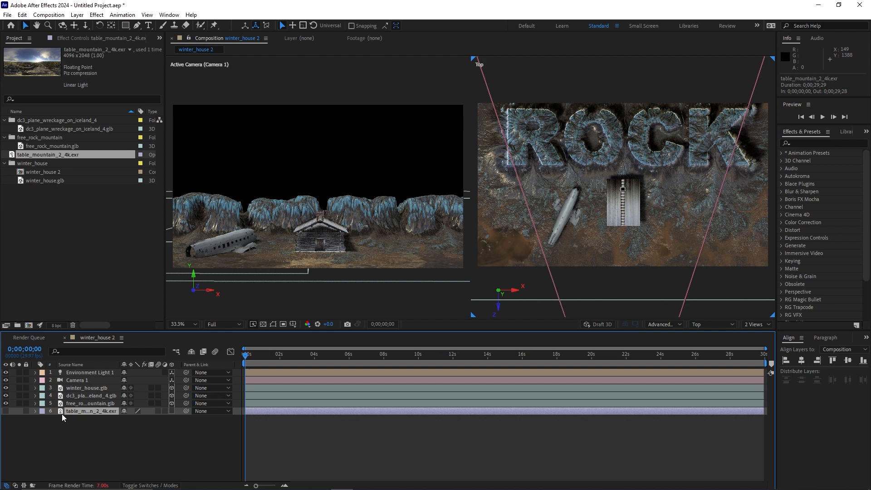
mouse_move(5, 415)
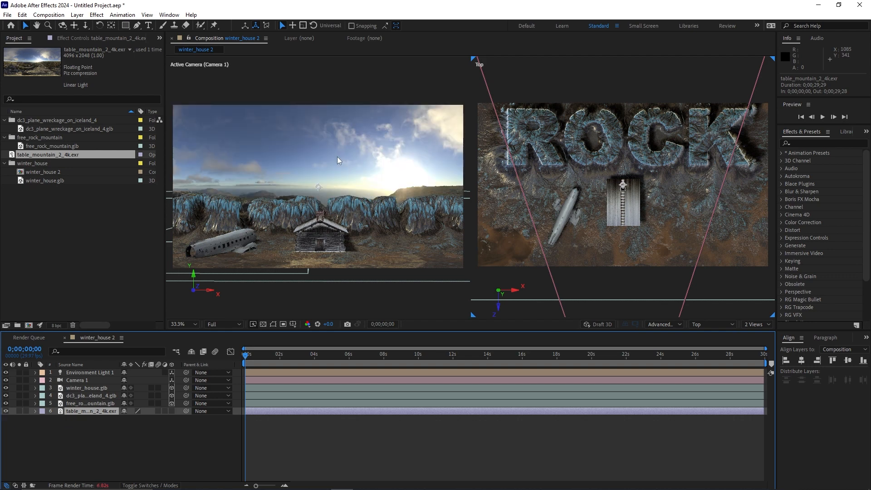
mouse_move(289, 143)
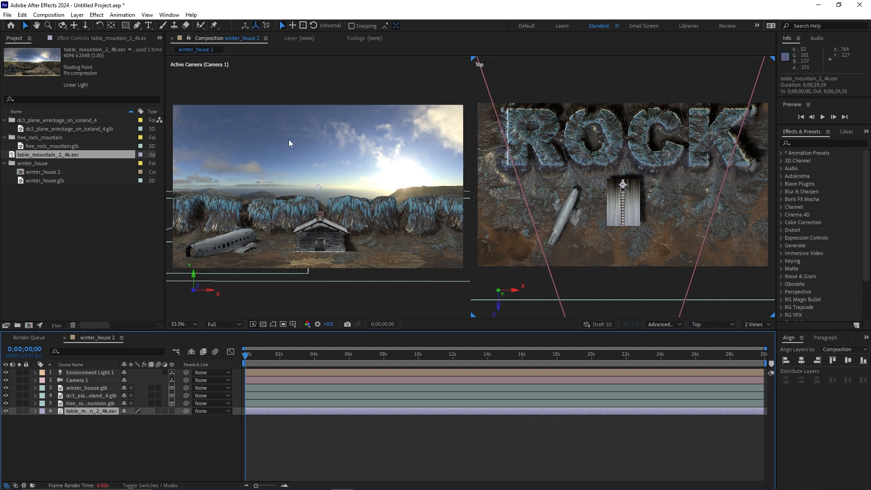
mouse_move(188, 325)
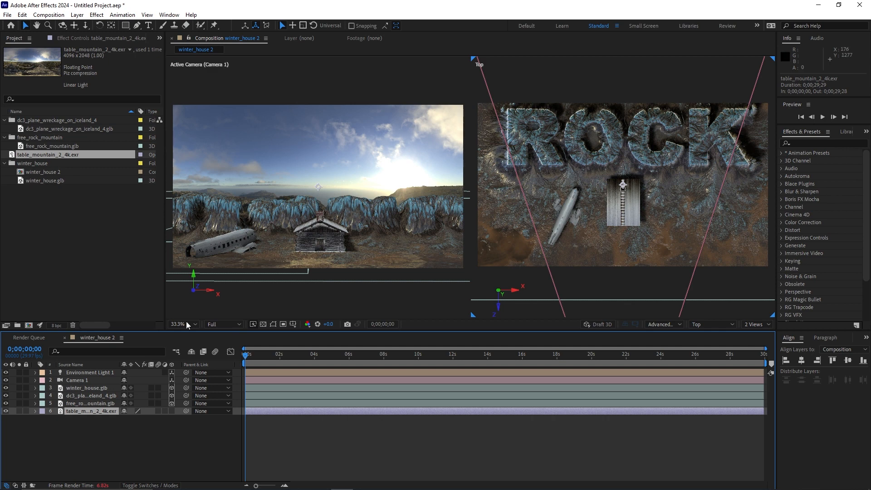
- Show the table_mountain_2_4k.exr sky behind the house, wreck and mountains, framed closer
click(78, 381)
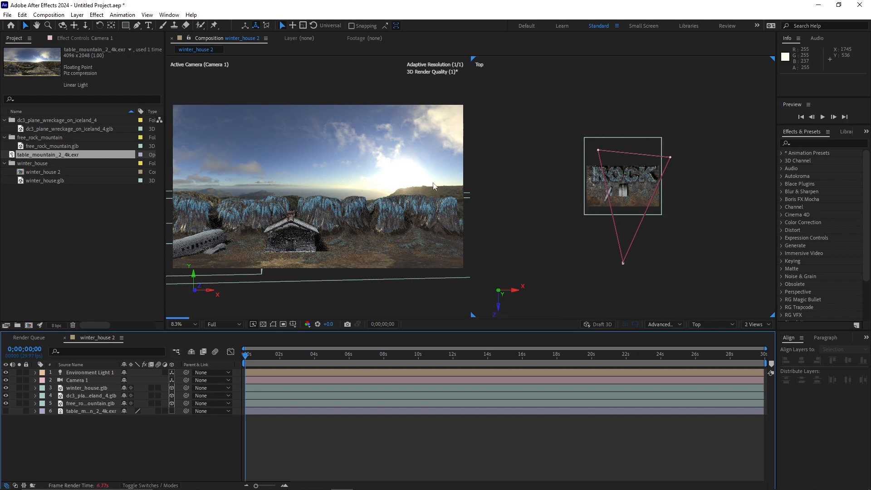
mouse_move(389, 162)
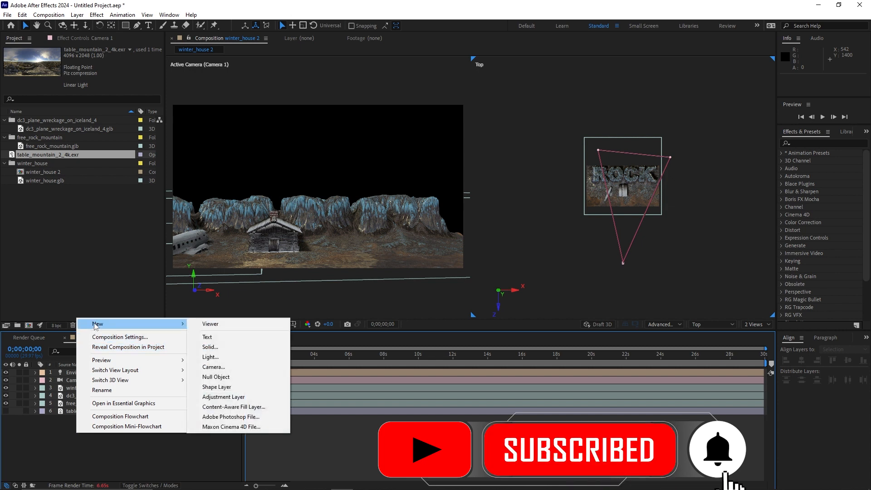
- Hide the exr layer and add a comp-sized White Solid 1 at the bottom of the stack
click(210, 347)
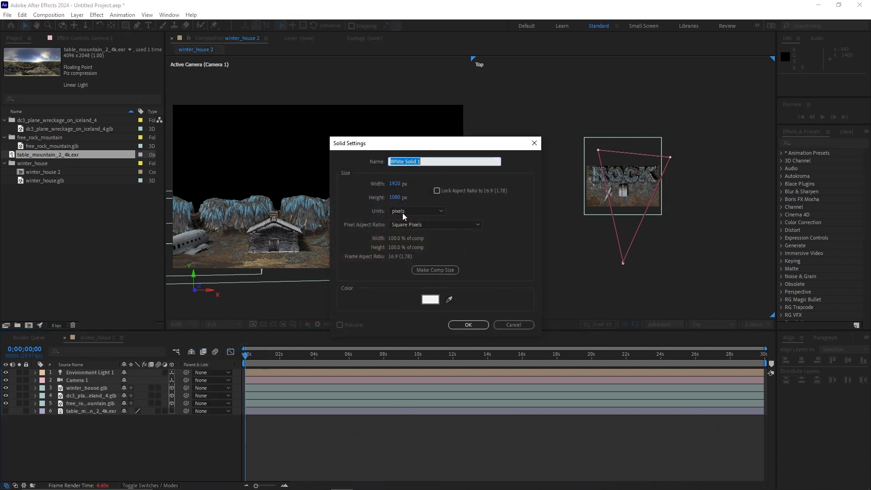
mouse_move(404, 181)
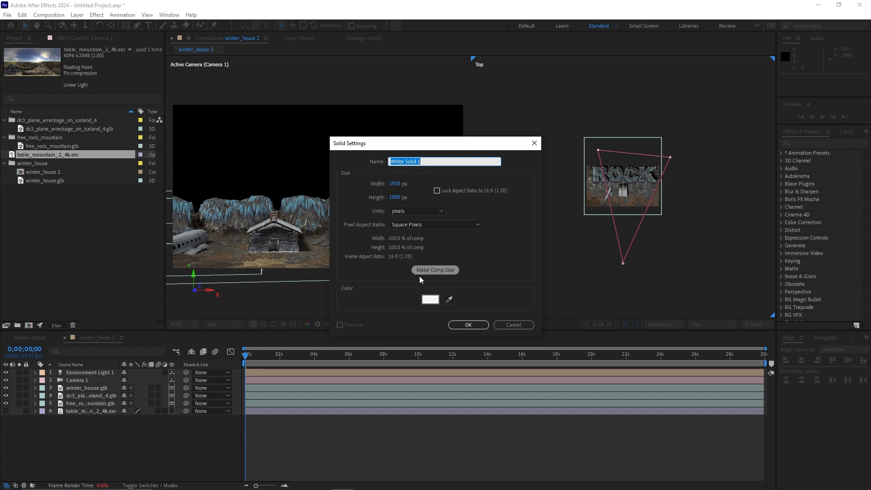
click(468, 324)
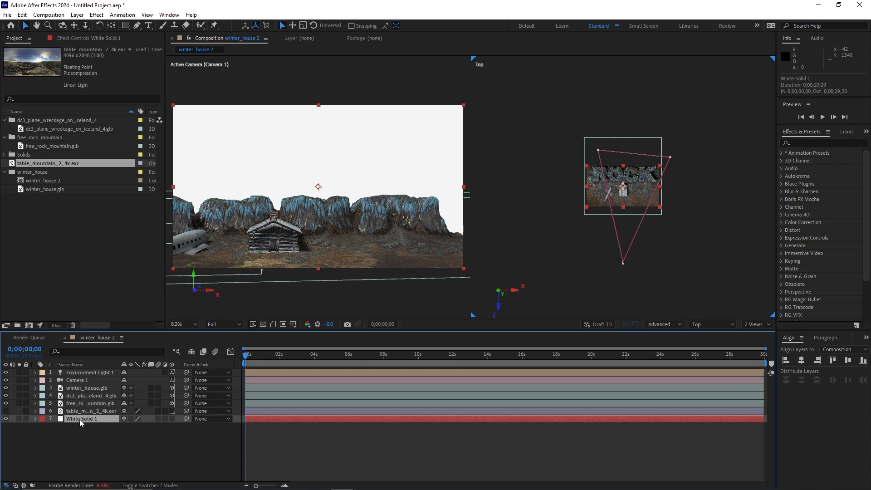
mouse_move(137, 432)
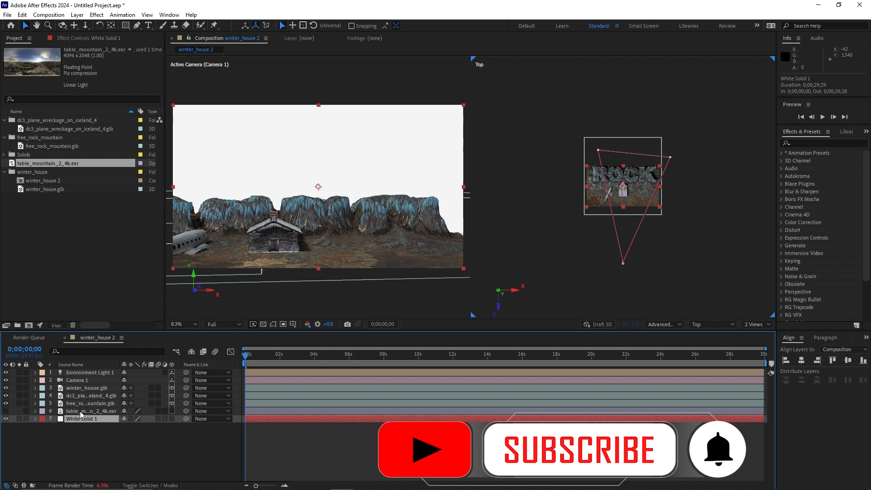
- Apply CC Environment to White Solid 1 with table_mountain_2_4k.exr as the environment
click(89, 411)
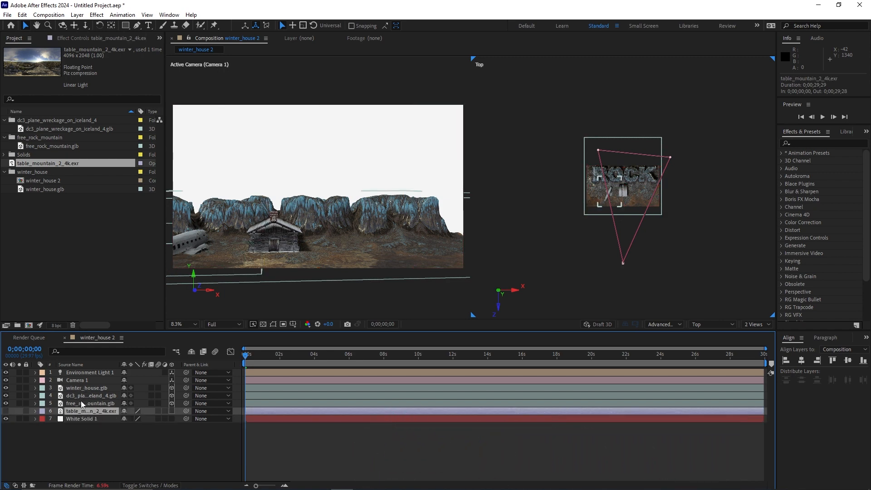
click(82, 419)
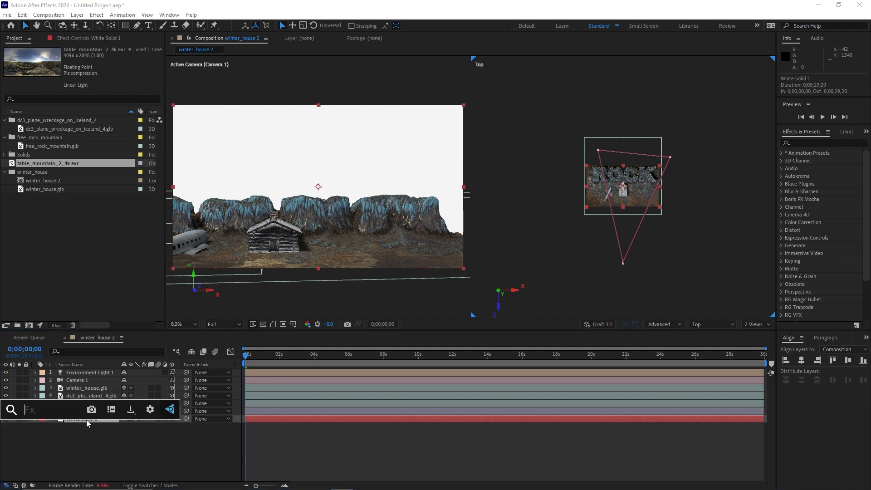
text(cc e)
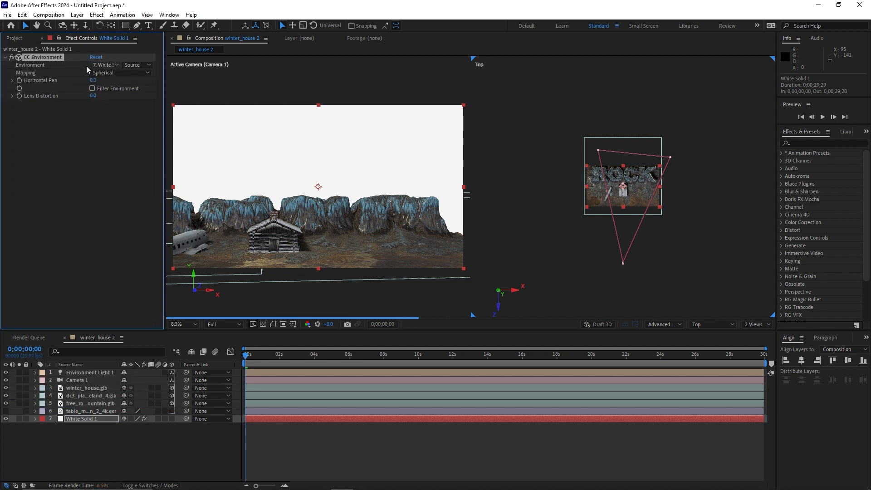
click(104, 65)
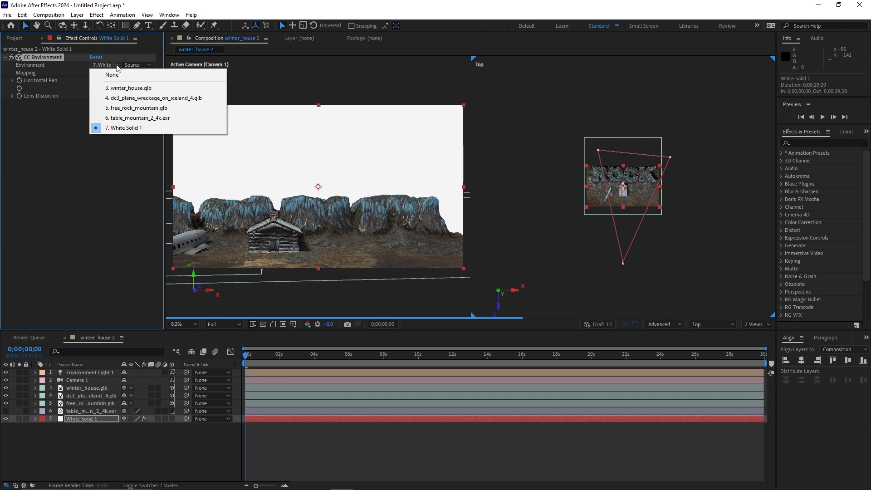
mouse_move(138, 118)
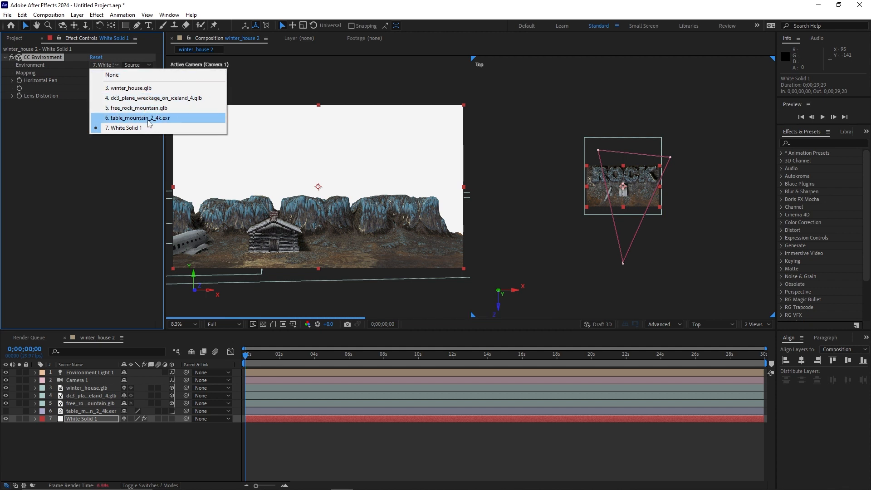
click(138, 117)
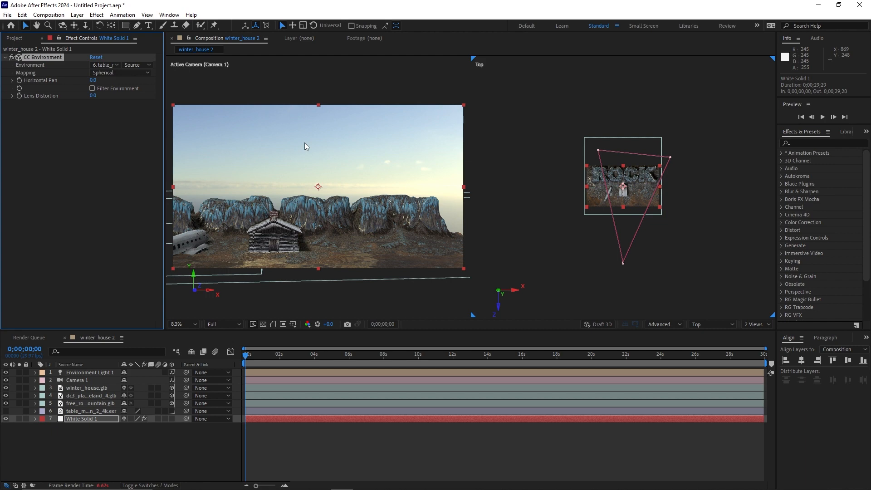
mouse_move(453, 227)
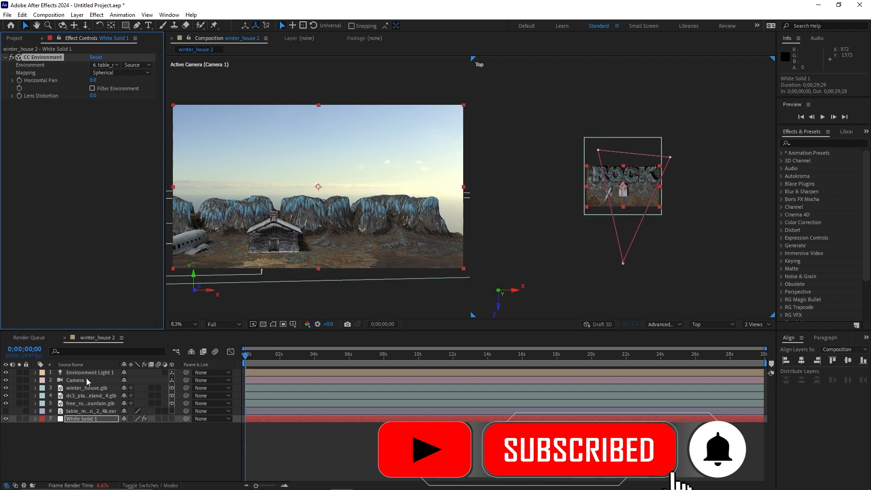
- Orbit Camera 1 around the scene, ending facing the mountains and house
click(75, 380)
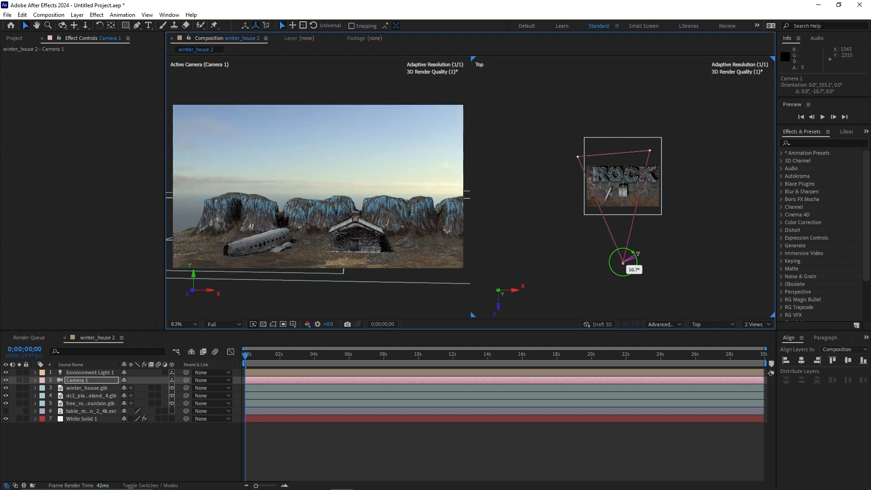
drag(637, 253, 639, 250)
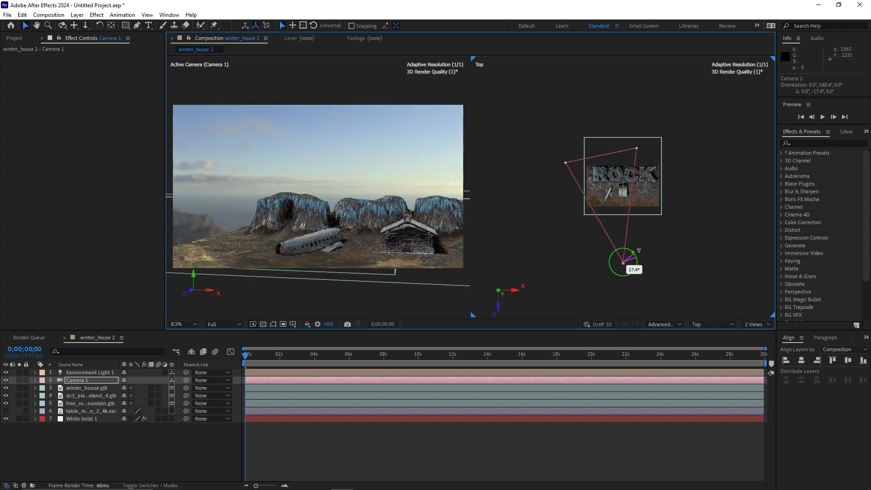
drag(638, 251, 639, 248)
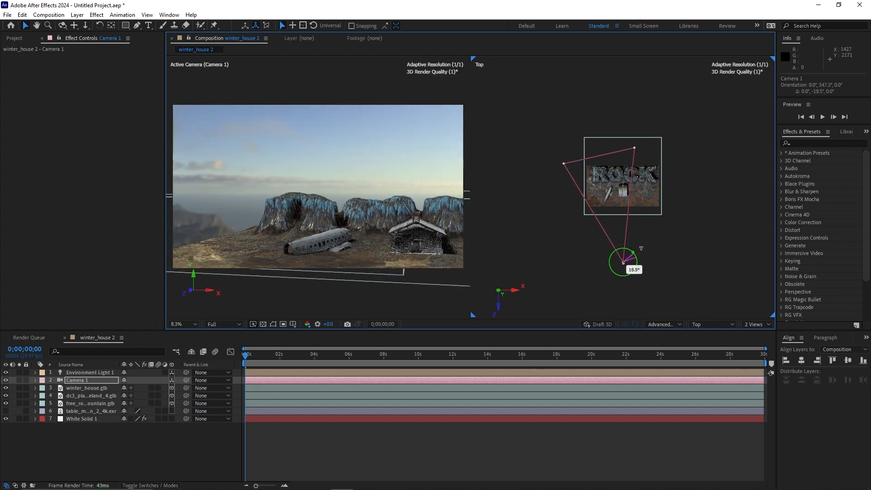
drag(638, 255, 623, 256)
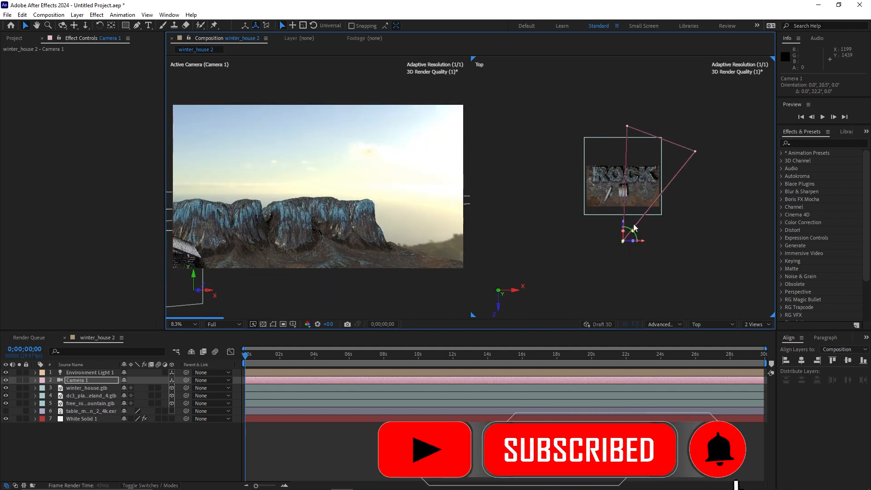
drag(628, 227, 634, 239)
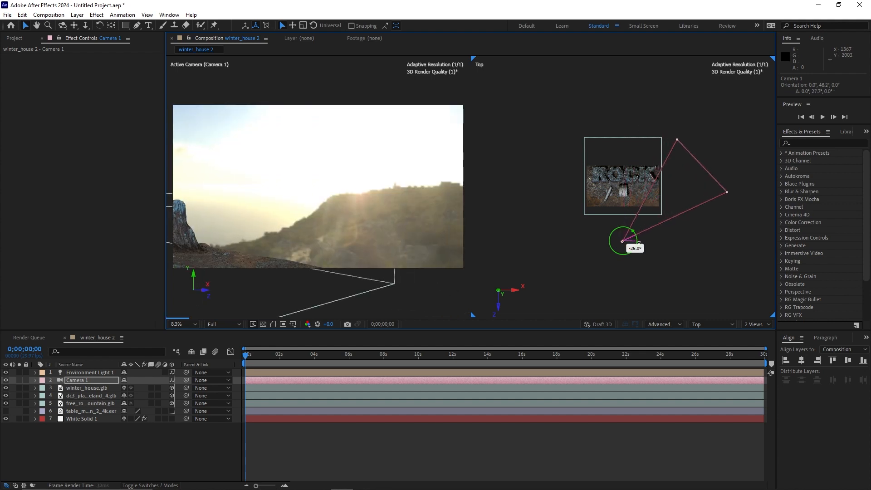
drag(633, 230, 629, 239)
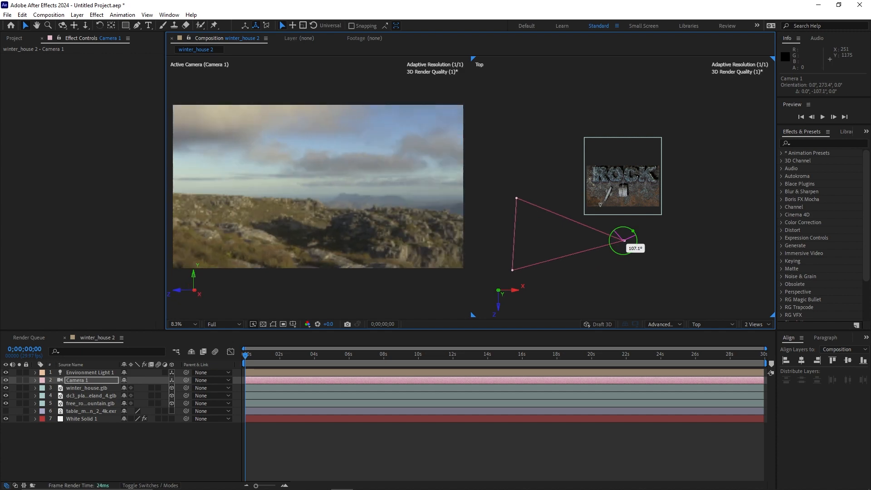
drag(631, 230, 626, 228)
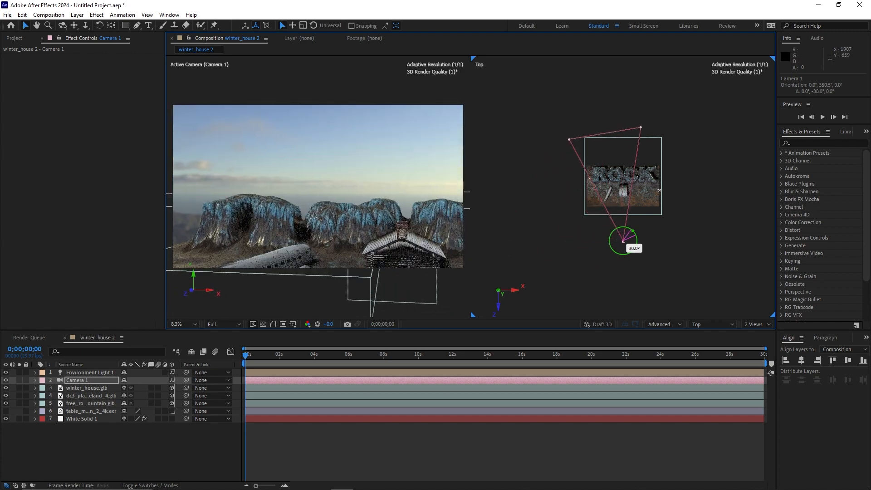
drag(612, 239, 634, 240)
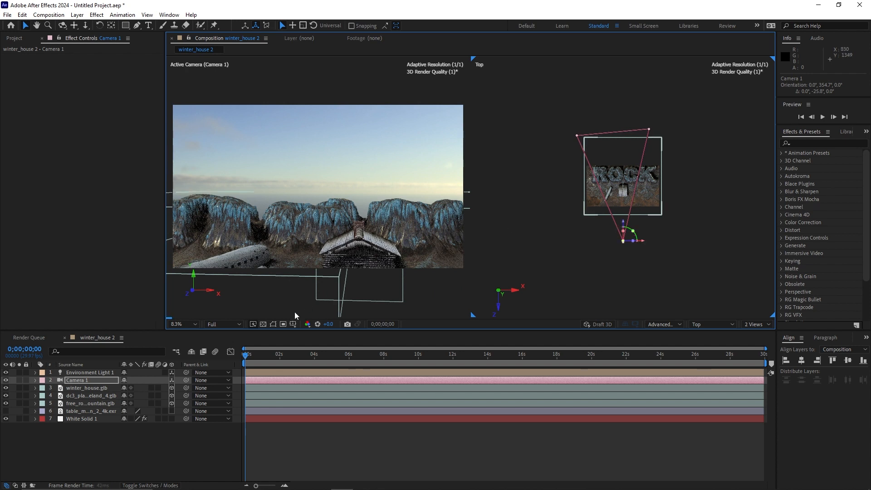
mouse_move(100, 472)
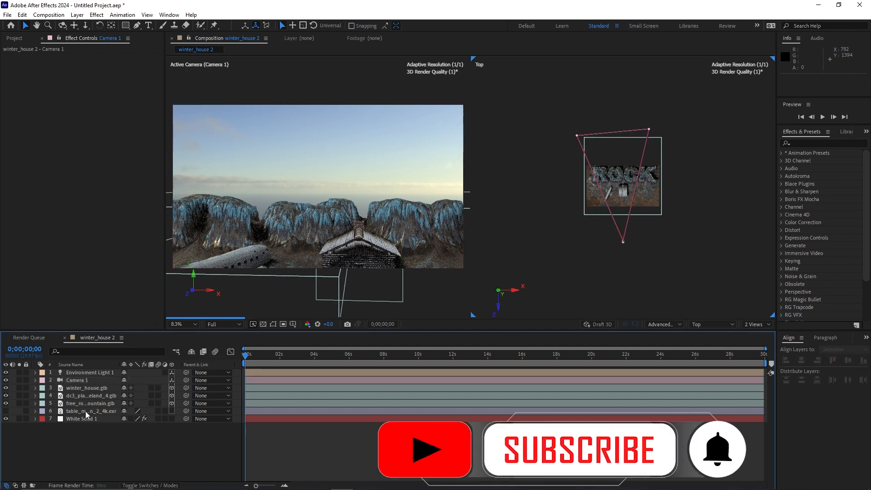
- Rename the White Solid 1 layer to 'BG Environment'
click(91, 411)
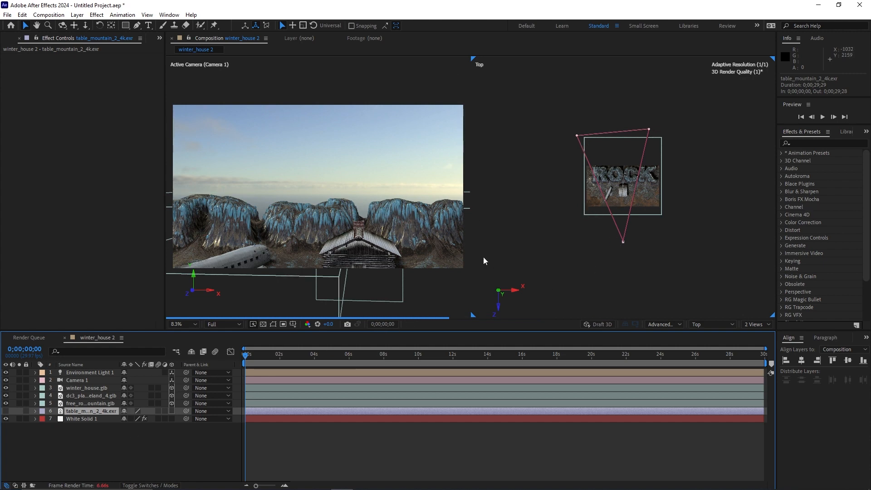
mouse_move(643, 159)
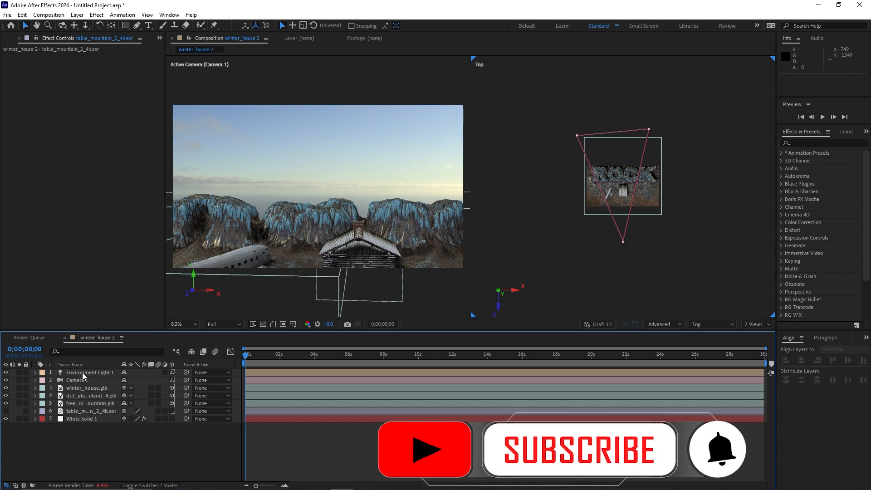
click(89, 372)
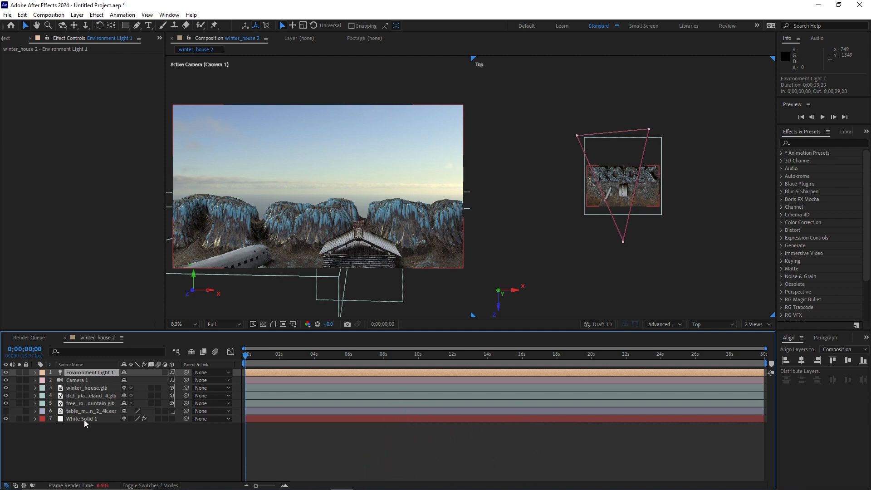
click(81, 418)
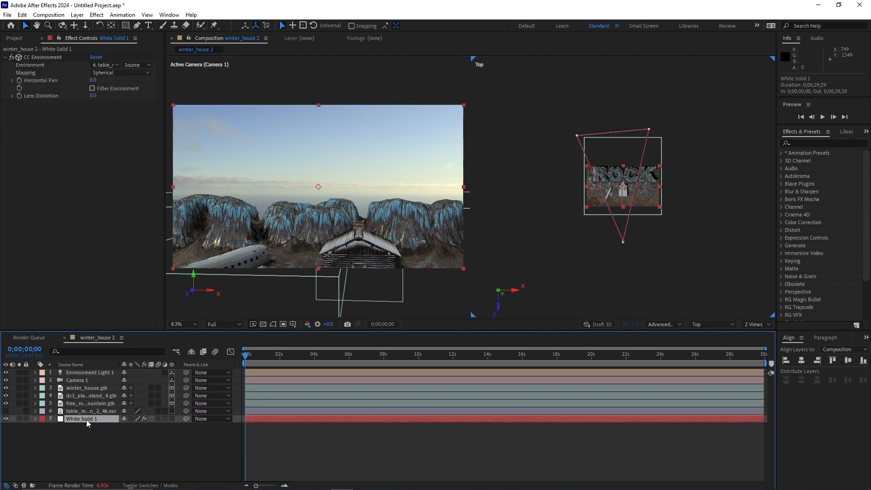
double_click(82, 418)
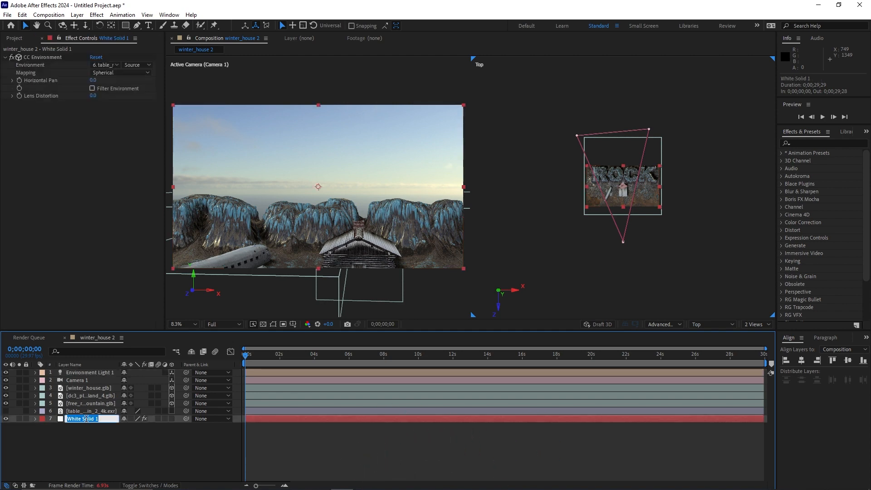
text(B)
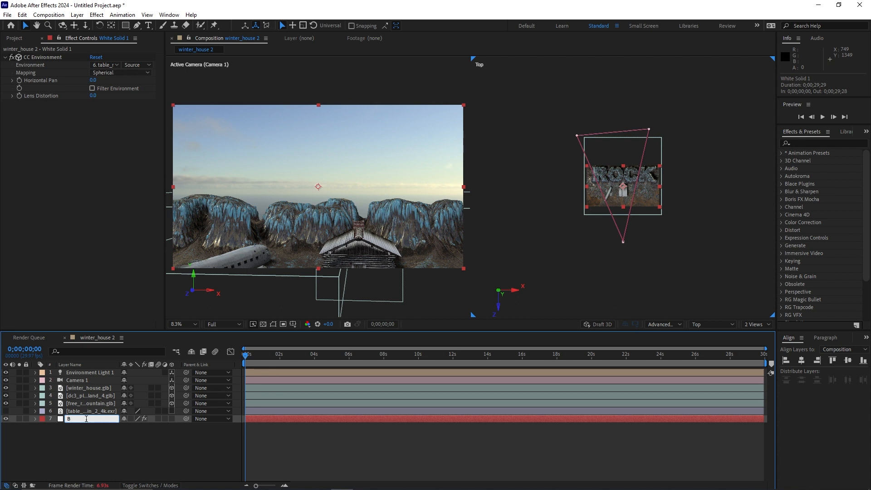
text(G Environment)
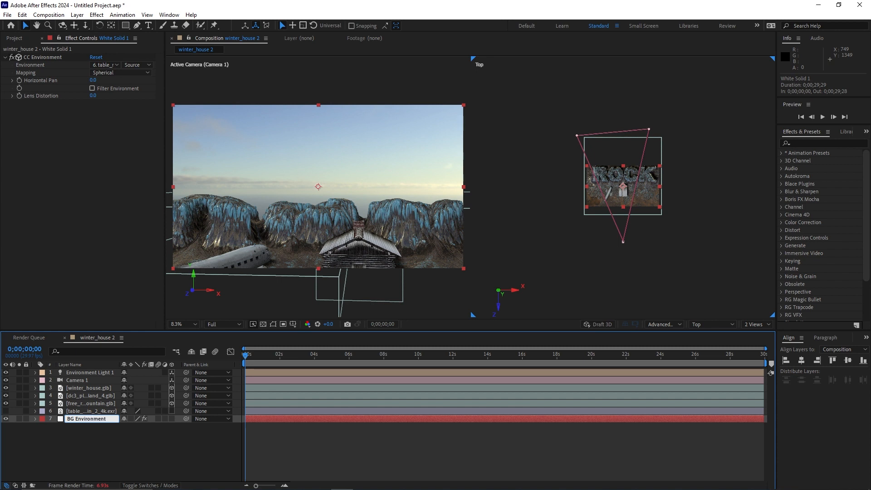
click(87, 418)
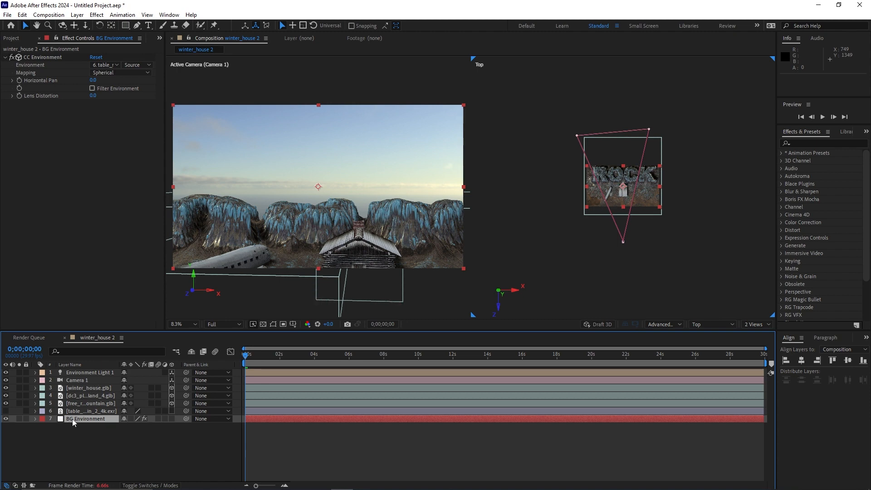
click(89, 373)
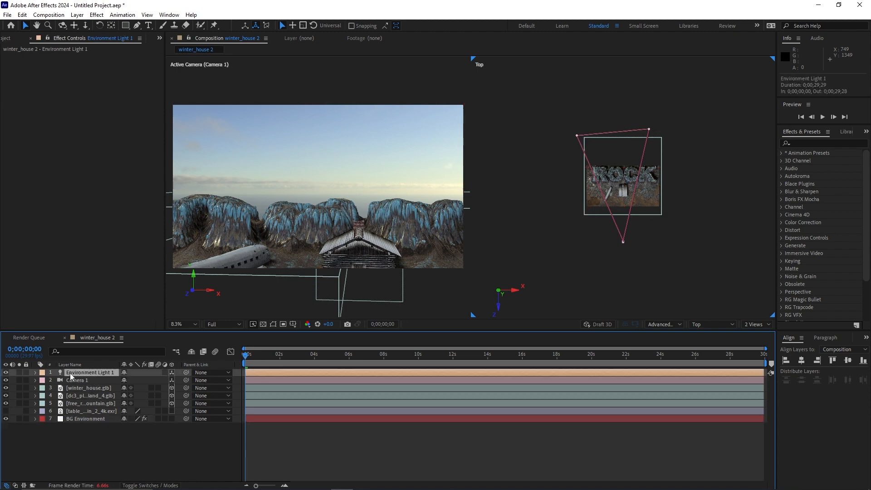
- Review Environment Light 1 options (135% intensity, shadows on) and open the File menu
click(35, 373)
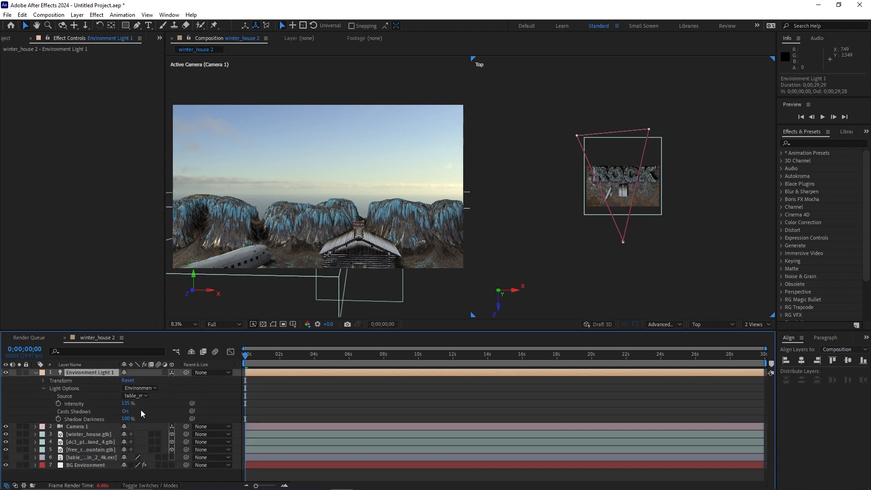
click(86, 465)
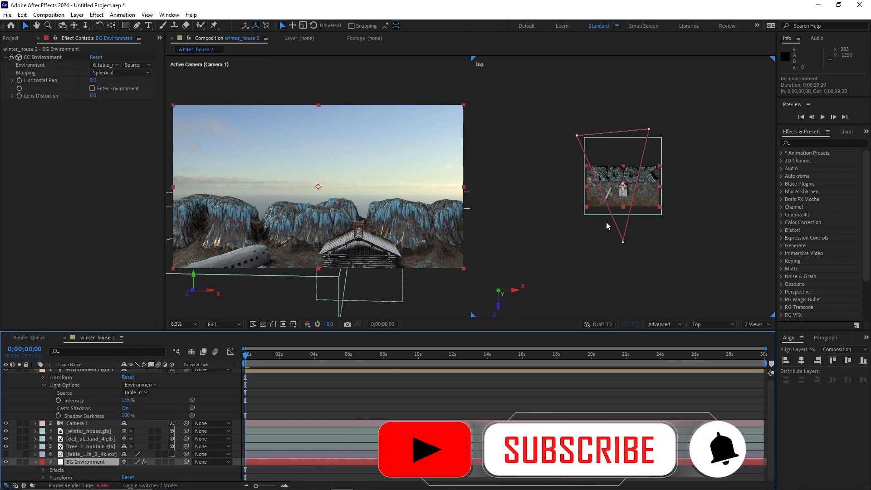
click(579, 450)
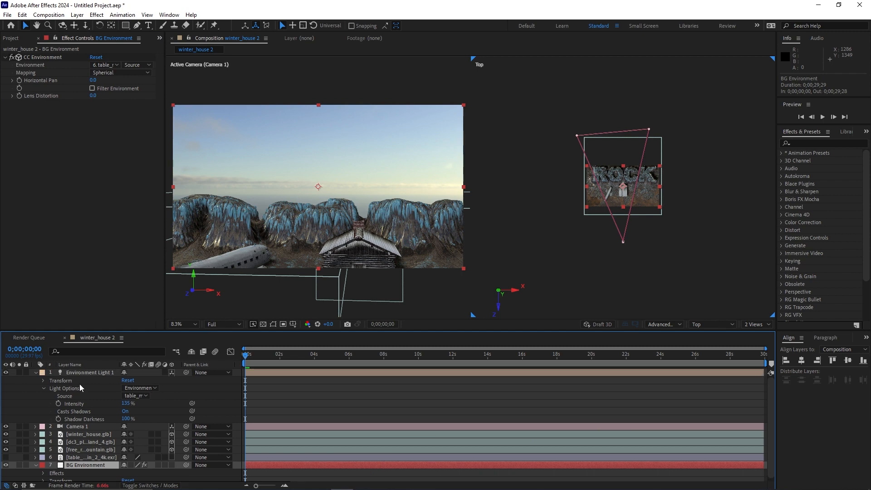
click(90, 372)
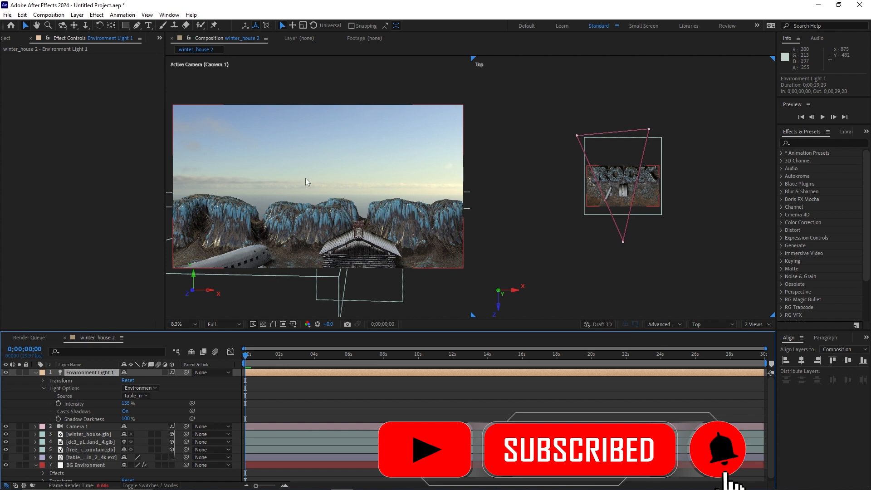
click(8, 15)
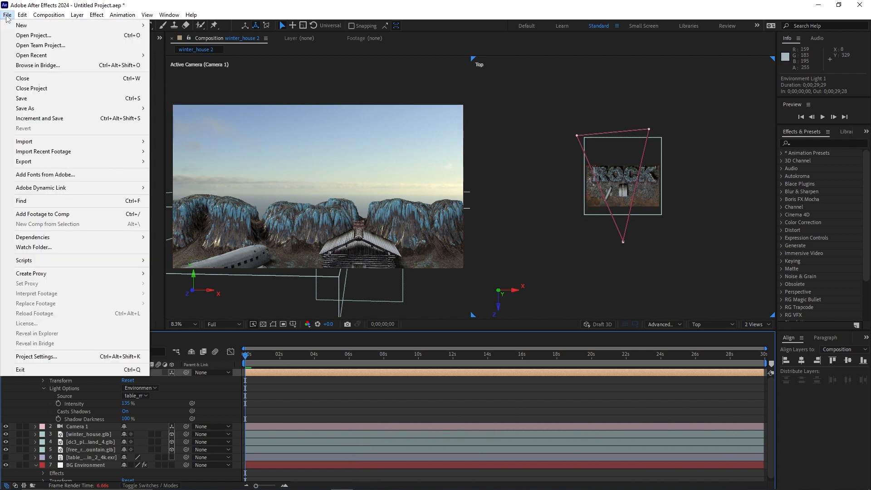